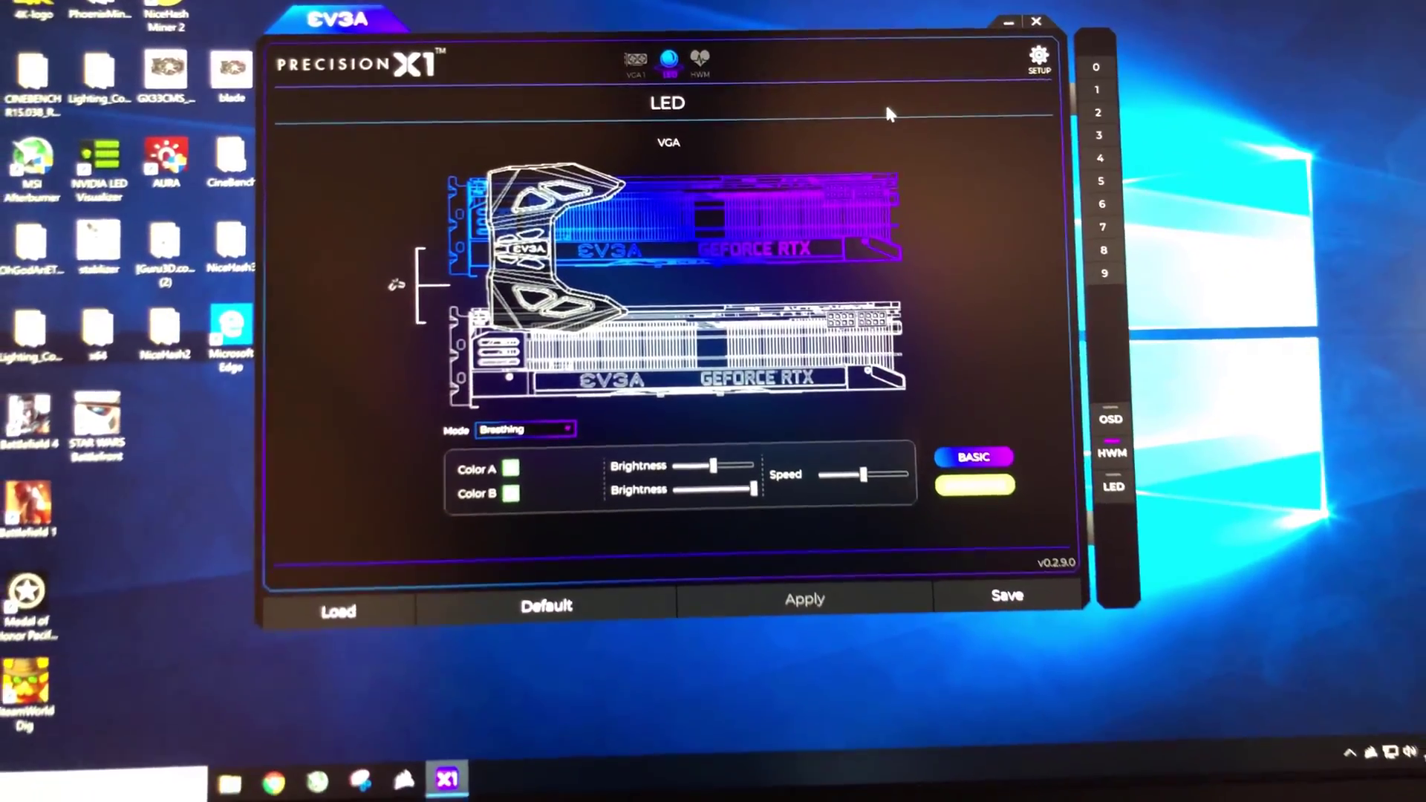
# Step: Show the GeForce RTX 2080 Ti tuning page with clocks, voltage, power target and fan readings
pyautogui.click(635, 62)
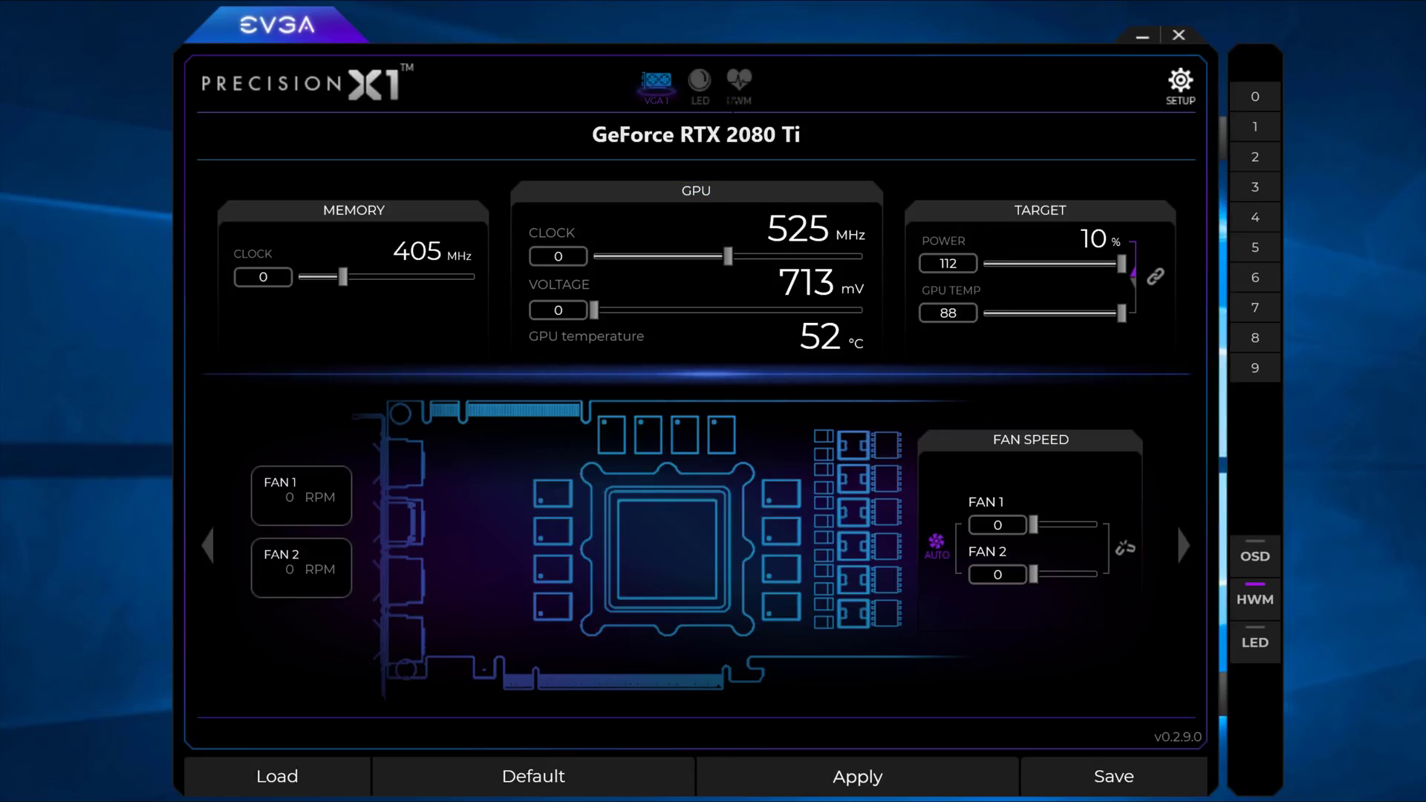
# Step: View the hardware monitor graphs, then switch to the card's LED page showing Static Off
pyautogui.click(739, 83)
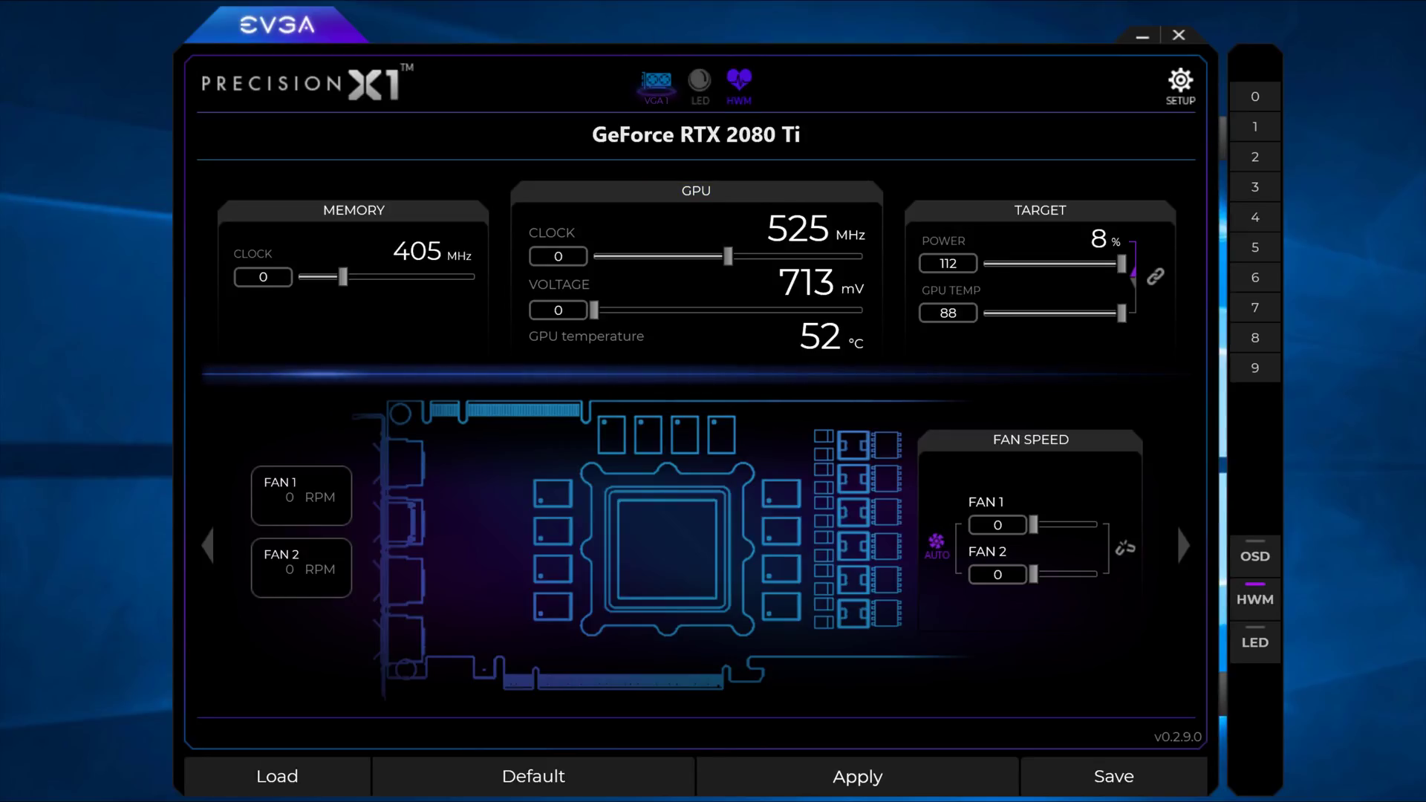
pyautogui.click(738, 82)
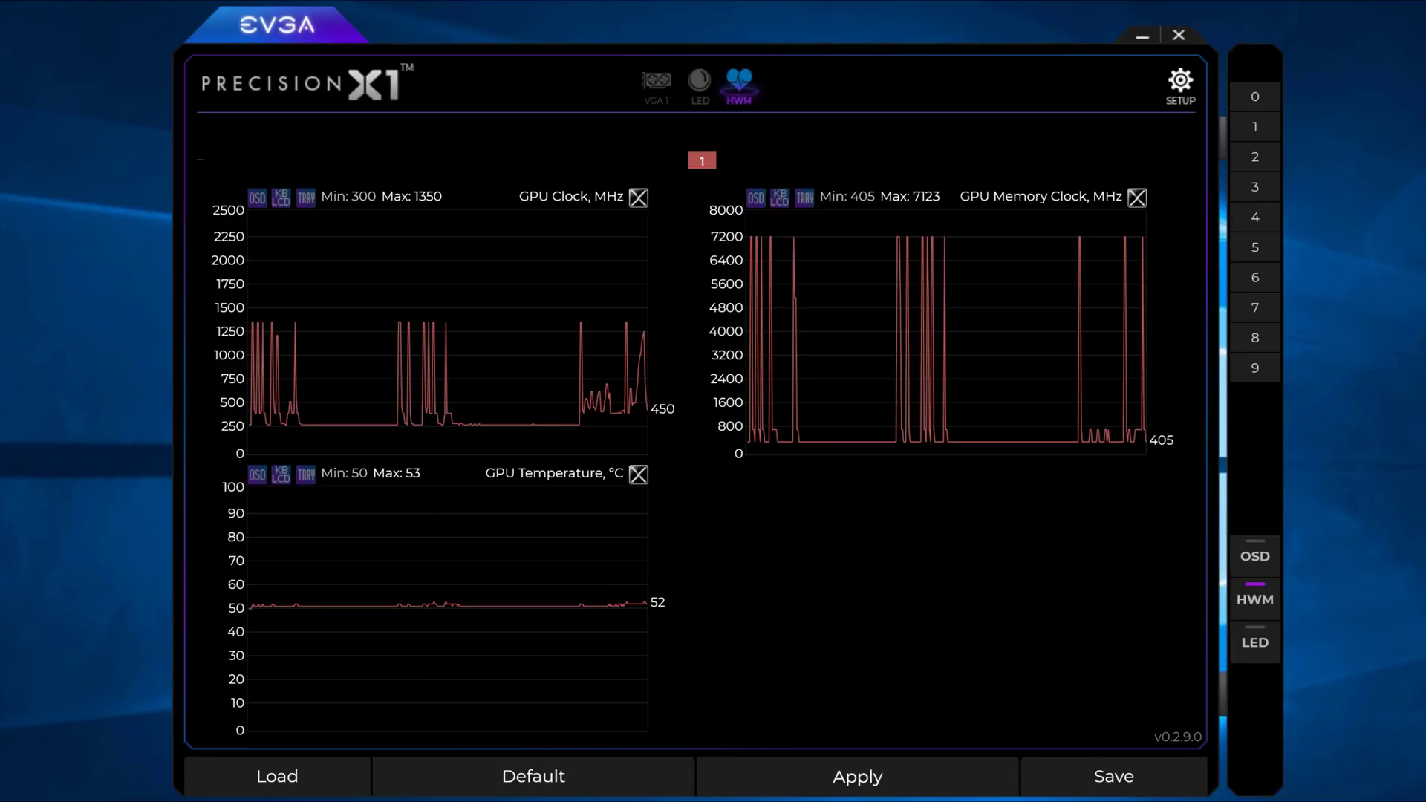
pyautogui.click(698, 81)
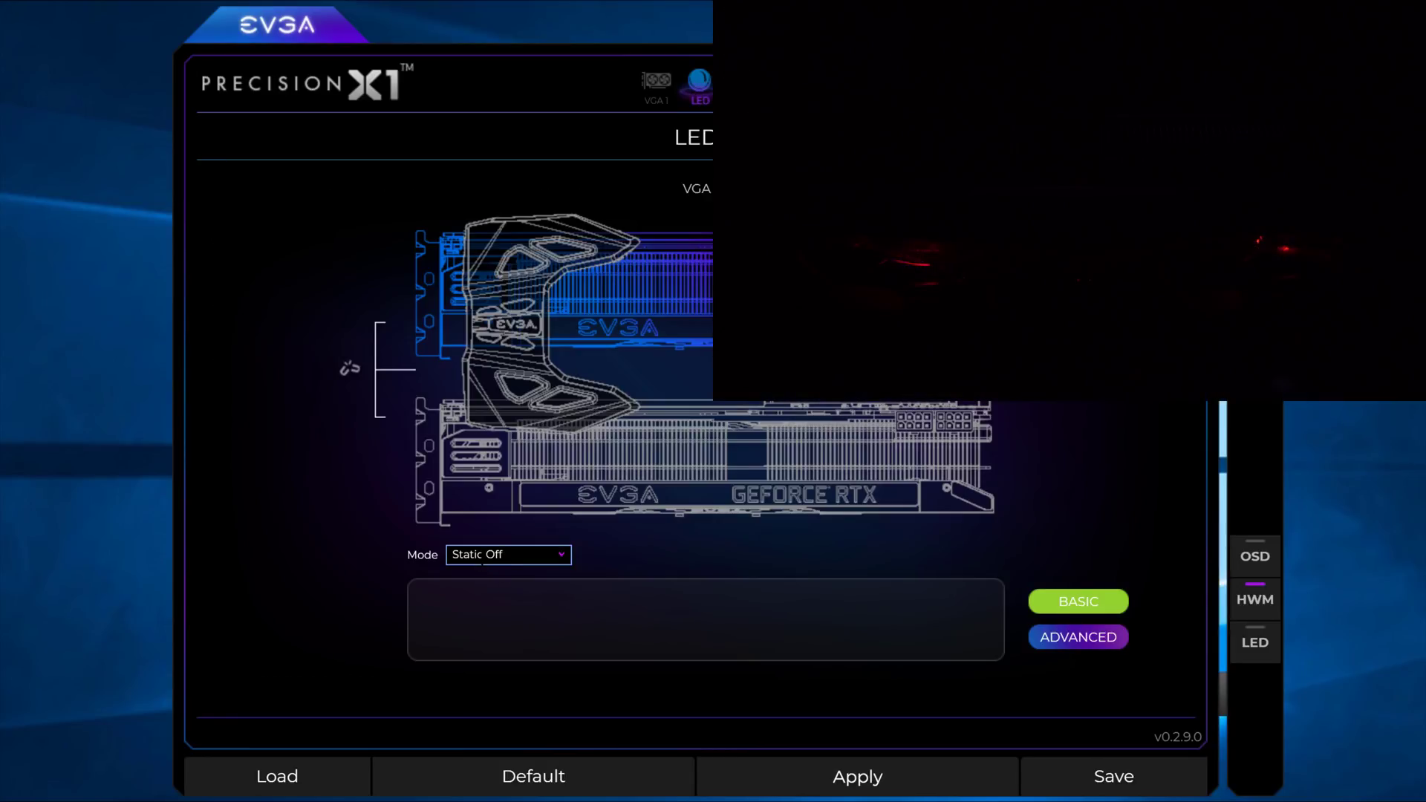
# Step: Set LED mode to Static On, apply red, then cycle the colour through green, red and blue
pyautogui.click(507, 555)
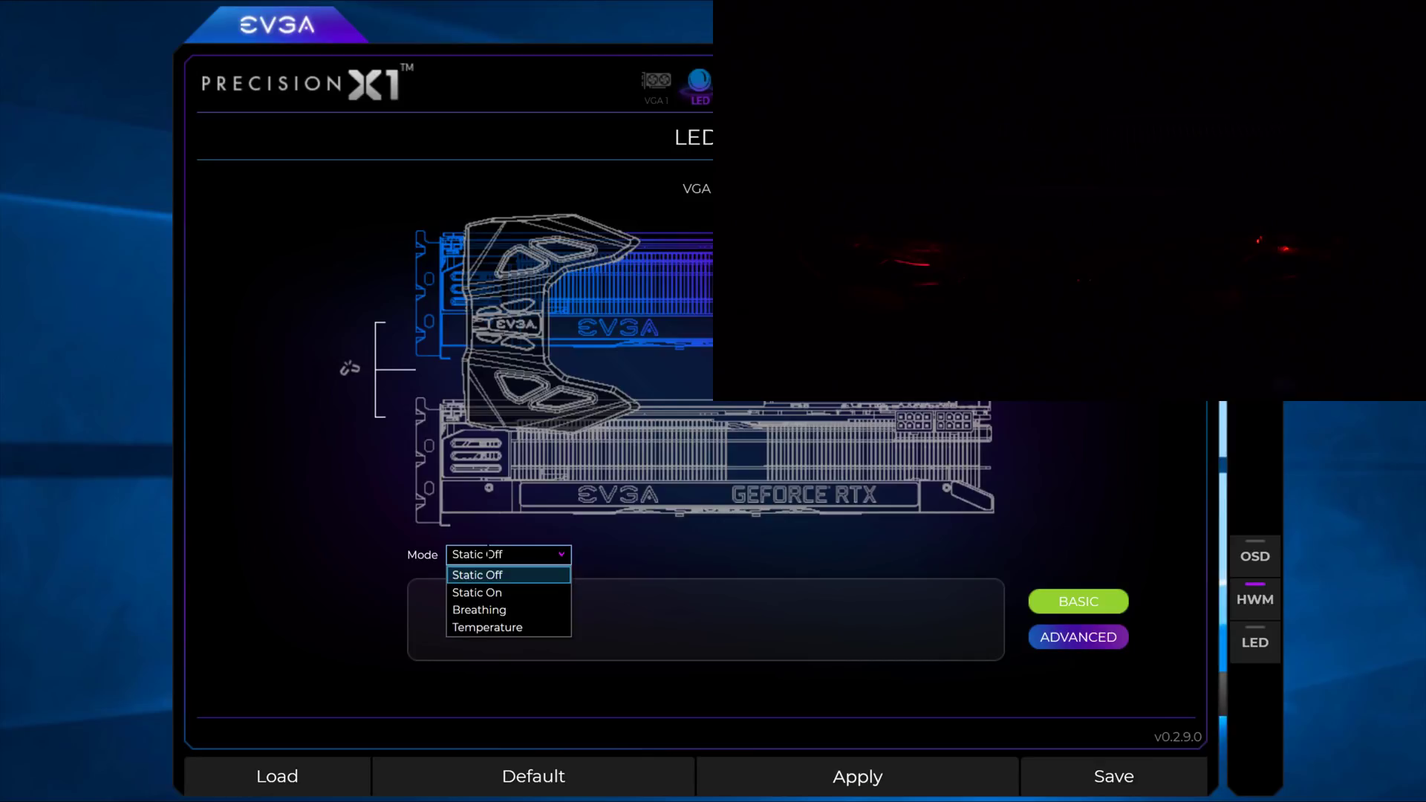
pyautogui.click(477, 593)
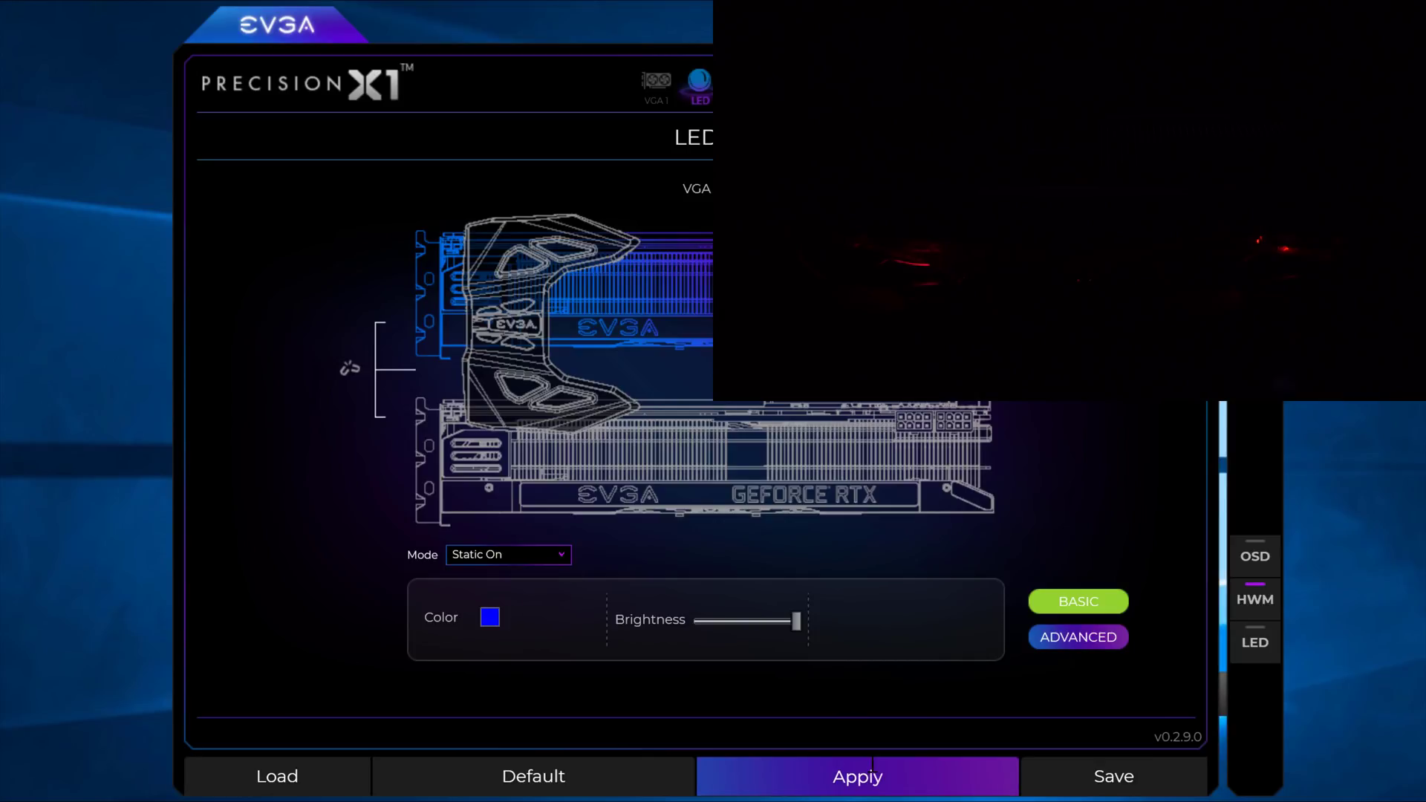
pyautogui.click(857, 777)
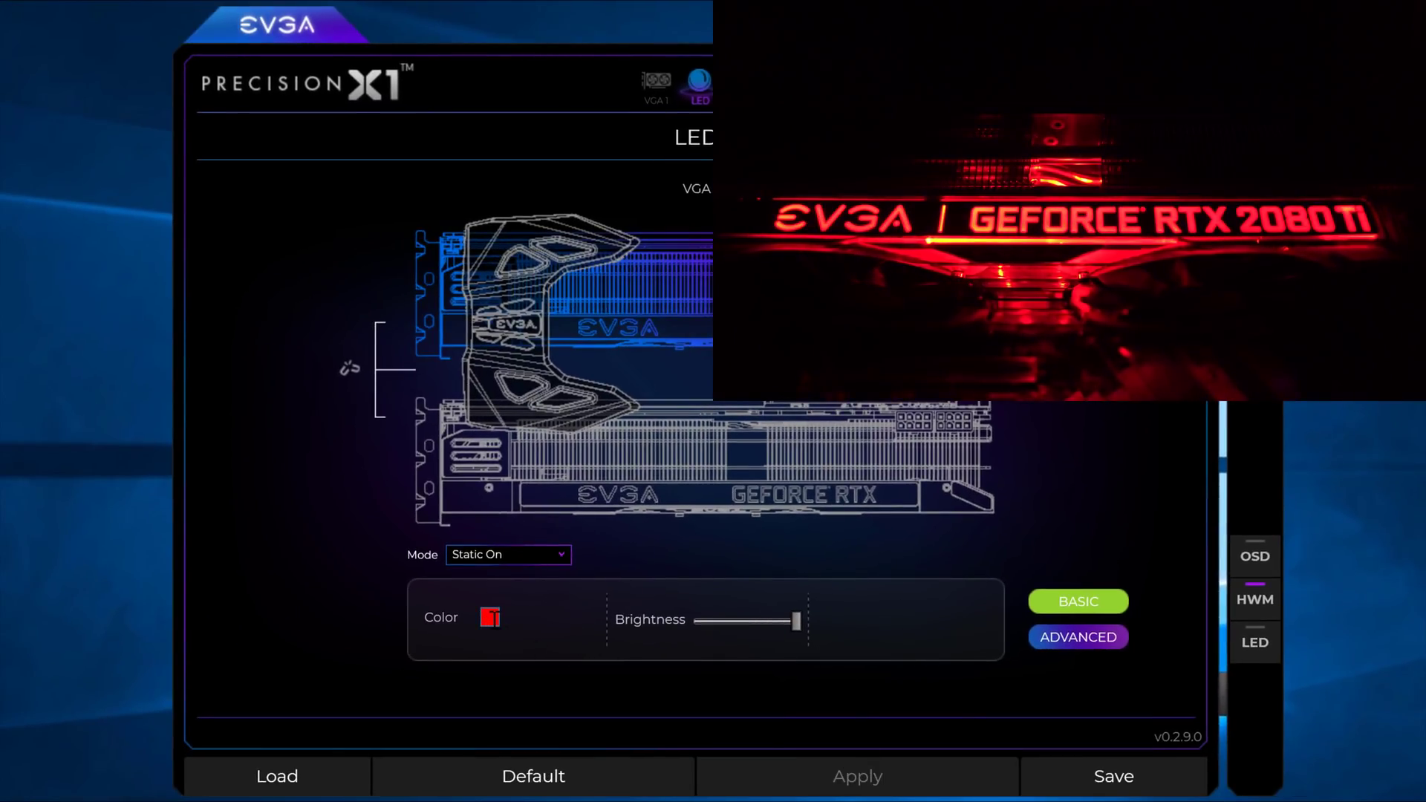
pyautogui.click(488, 618)
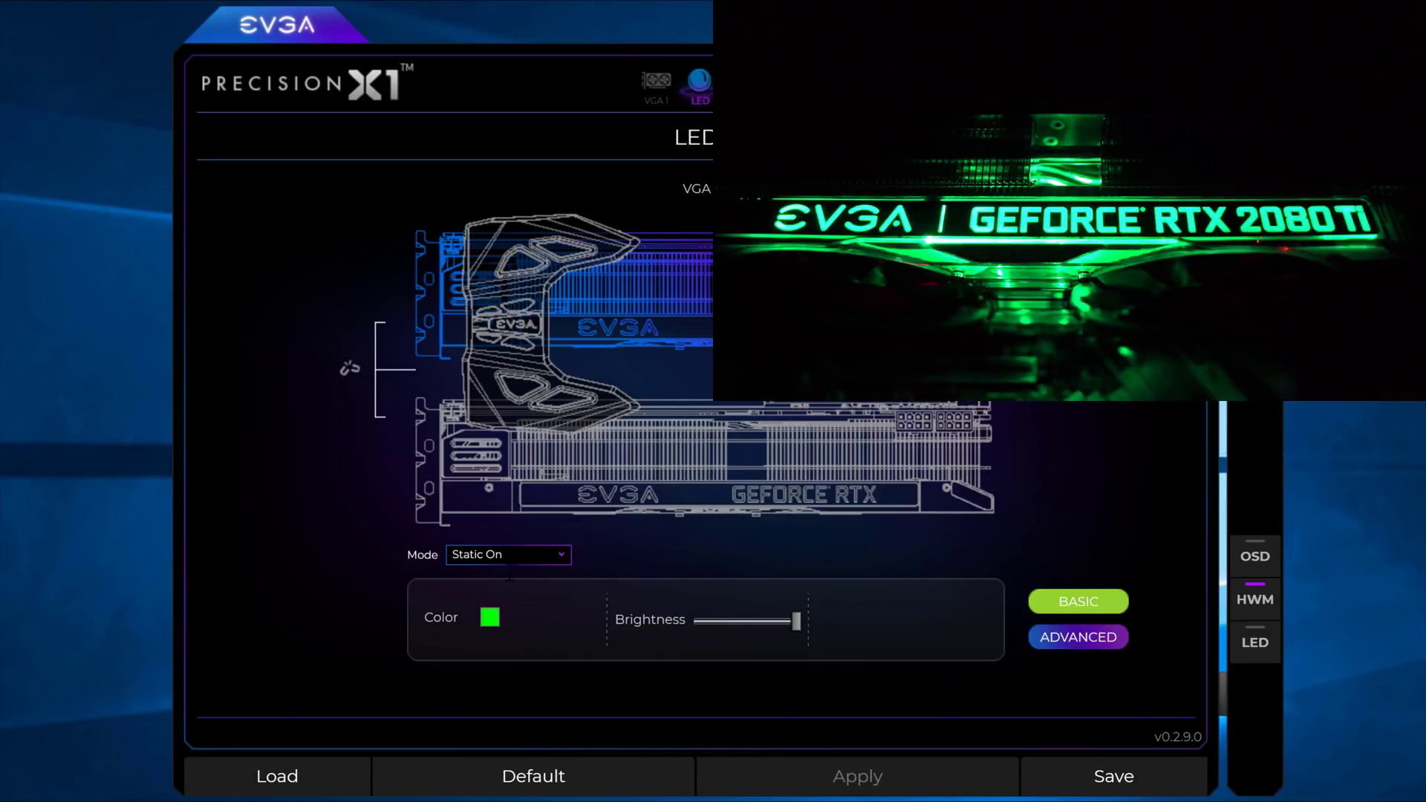
pyautogui.click(490, 618)
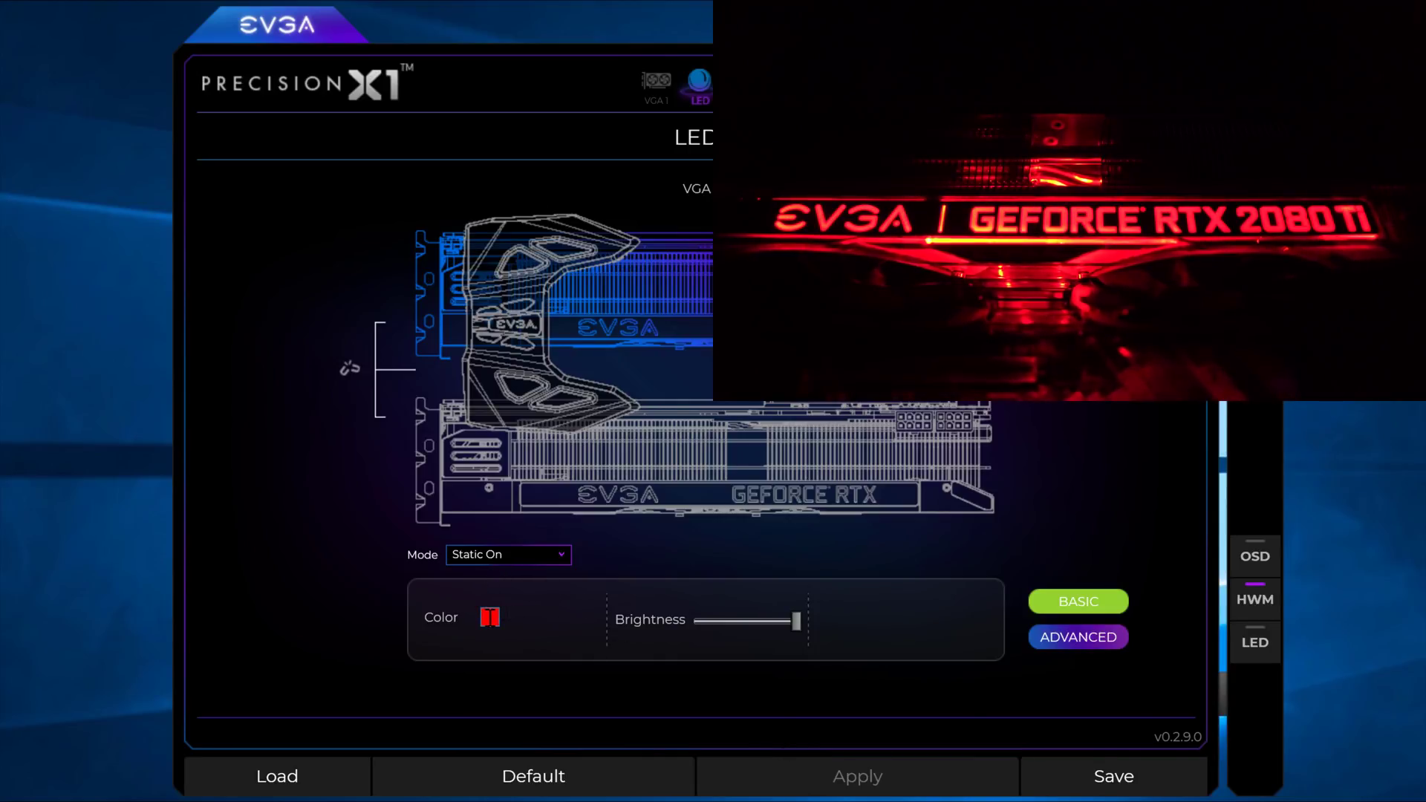
pyautogui.click(488, 616)
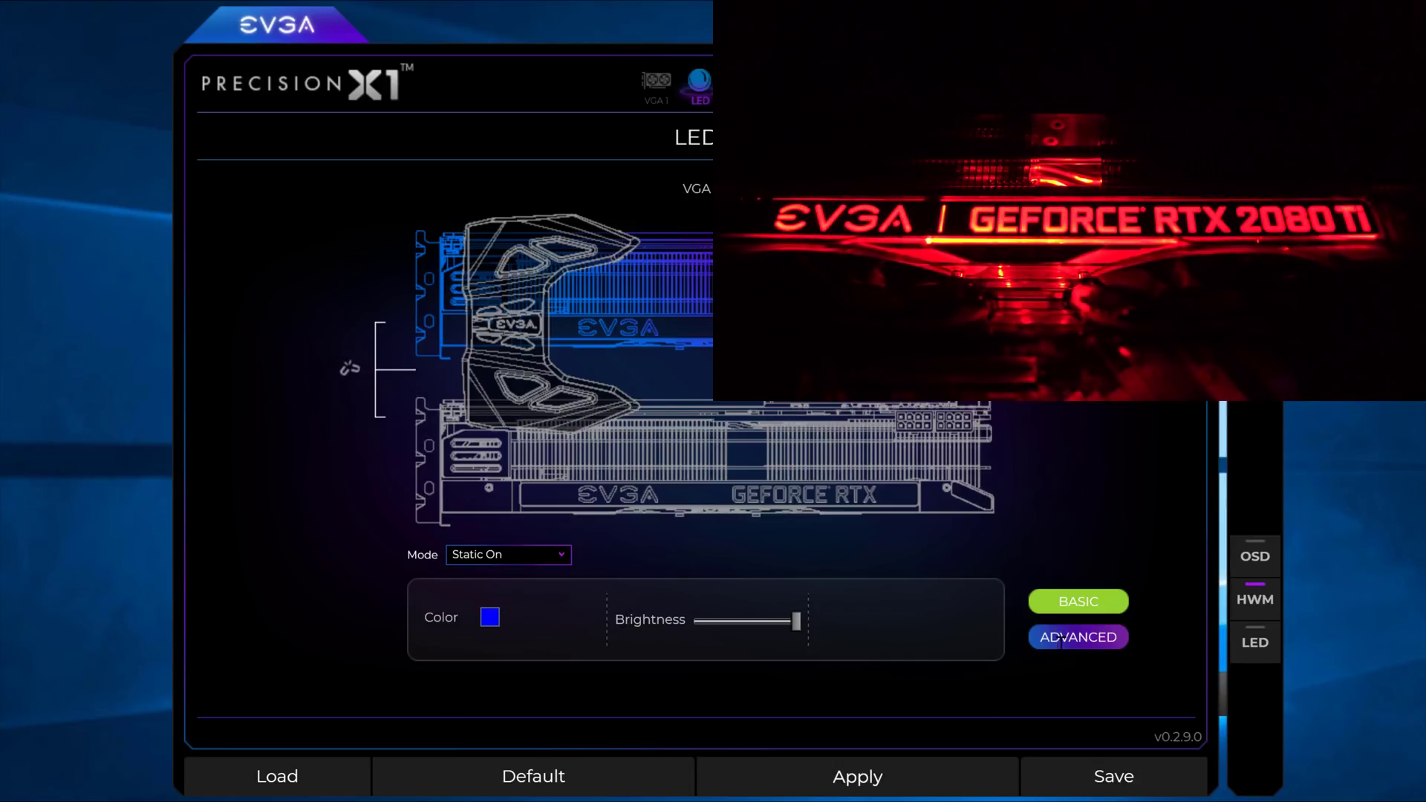
# Step: Enable Advanced colour mode, acknowledge the warning and apply black so the LEDs go dark
pyautogui.click(1077, 637)
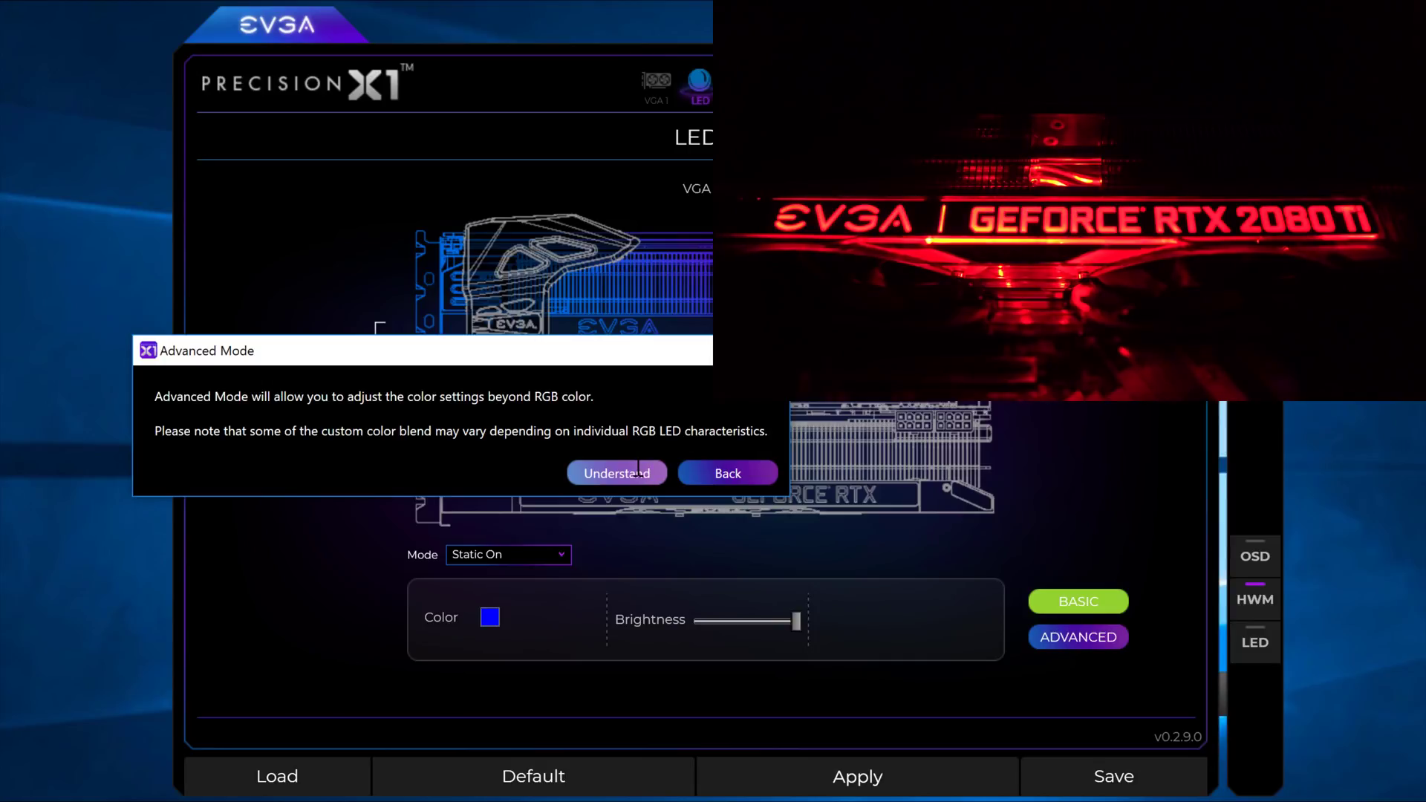
pyautogui.click(615, 473)
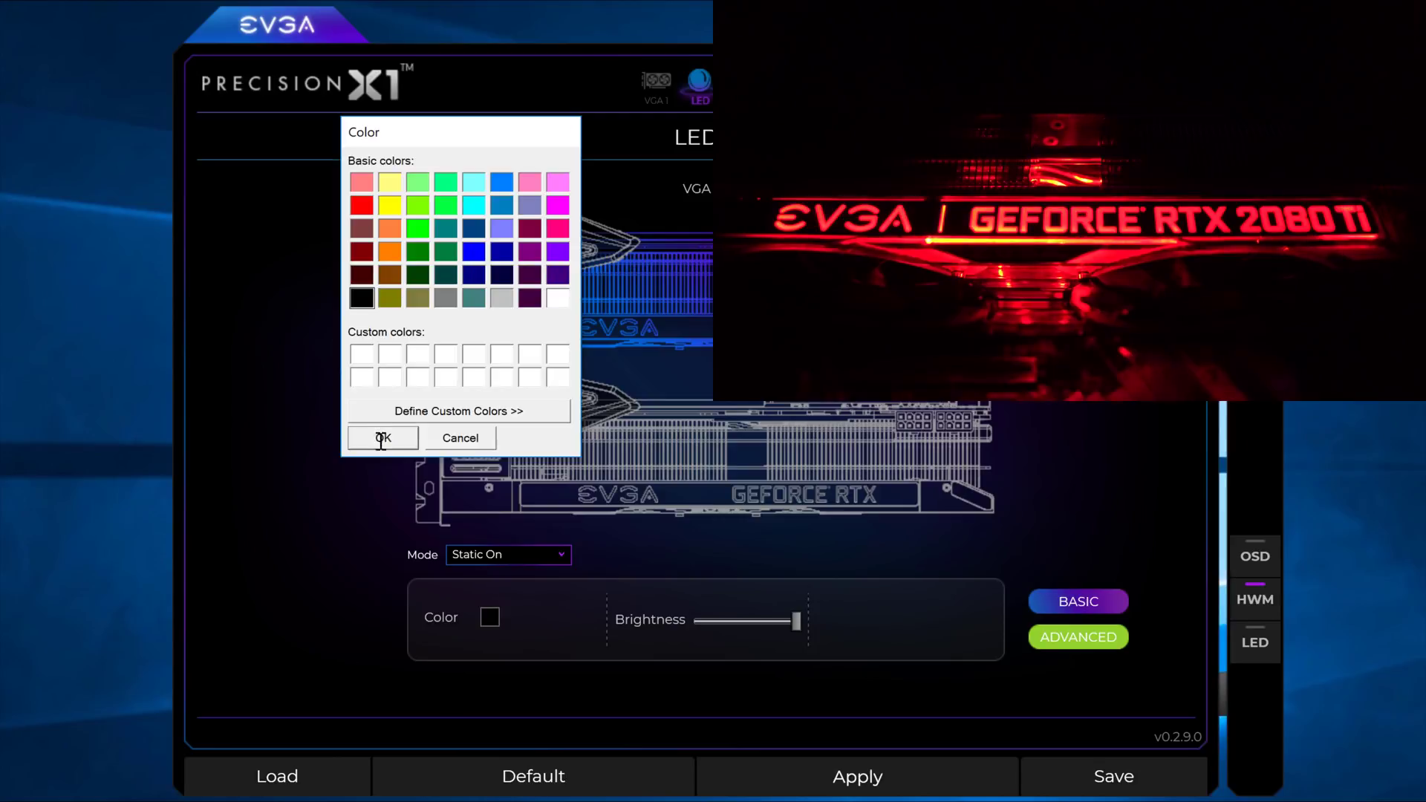
pyautogui.click(382, 438)
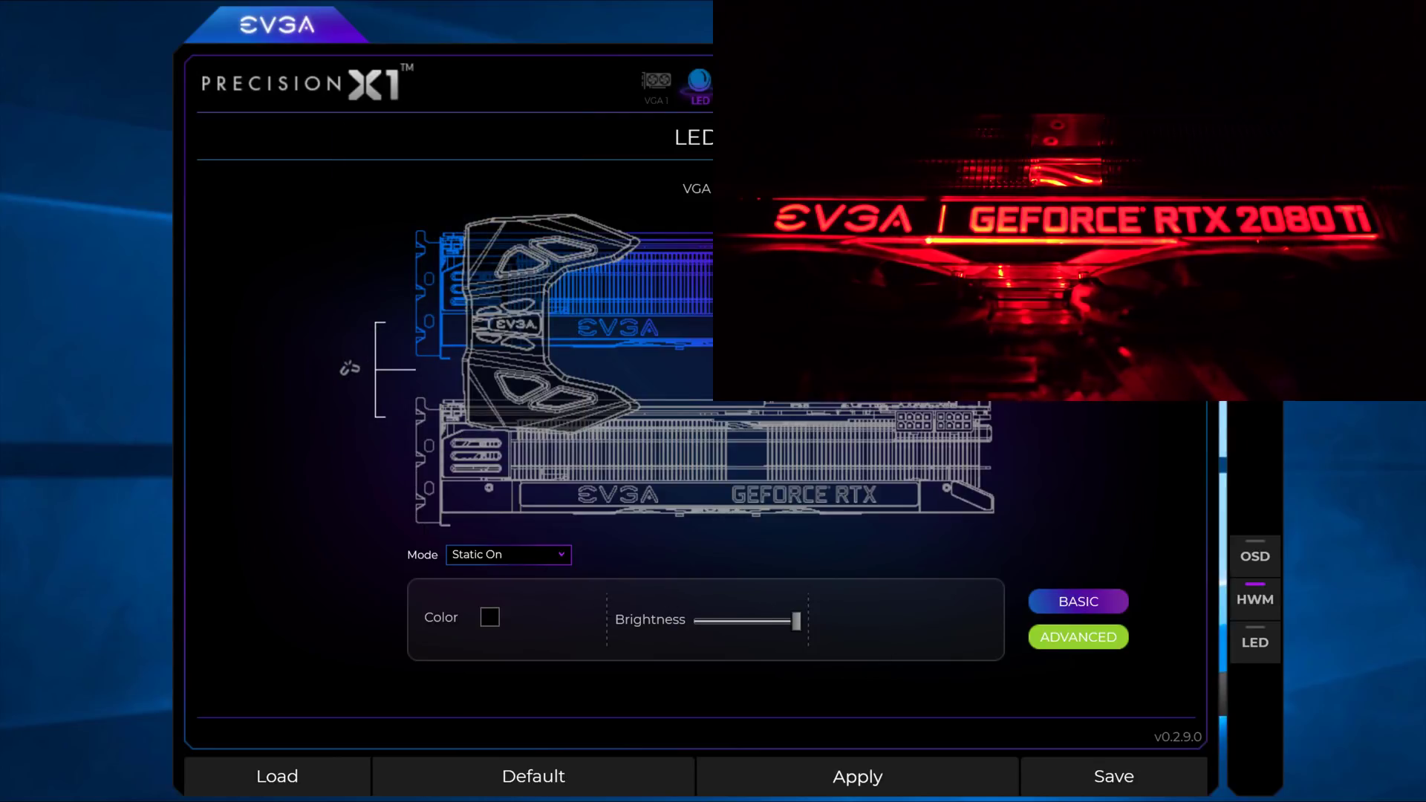
pyautogui.click(856, 775)
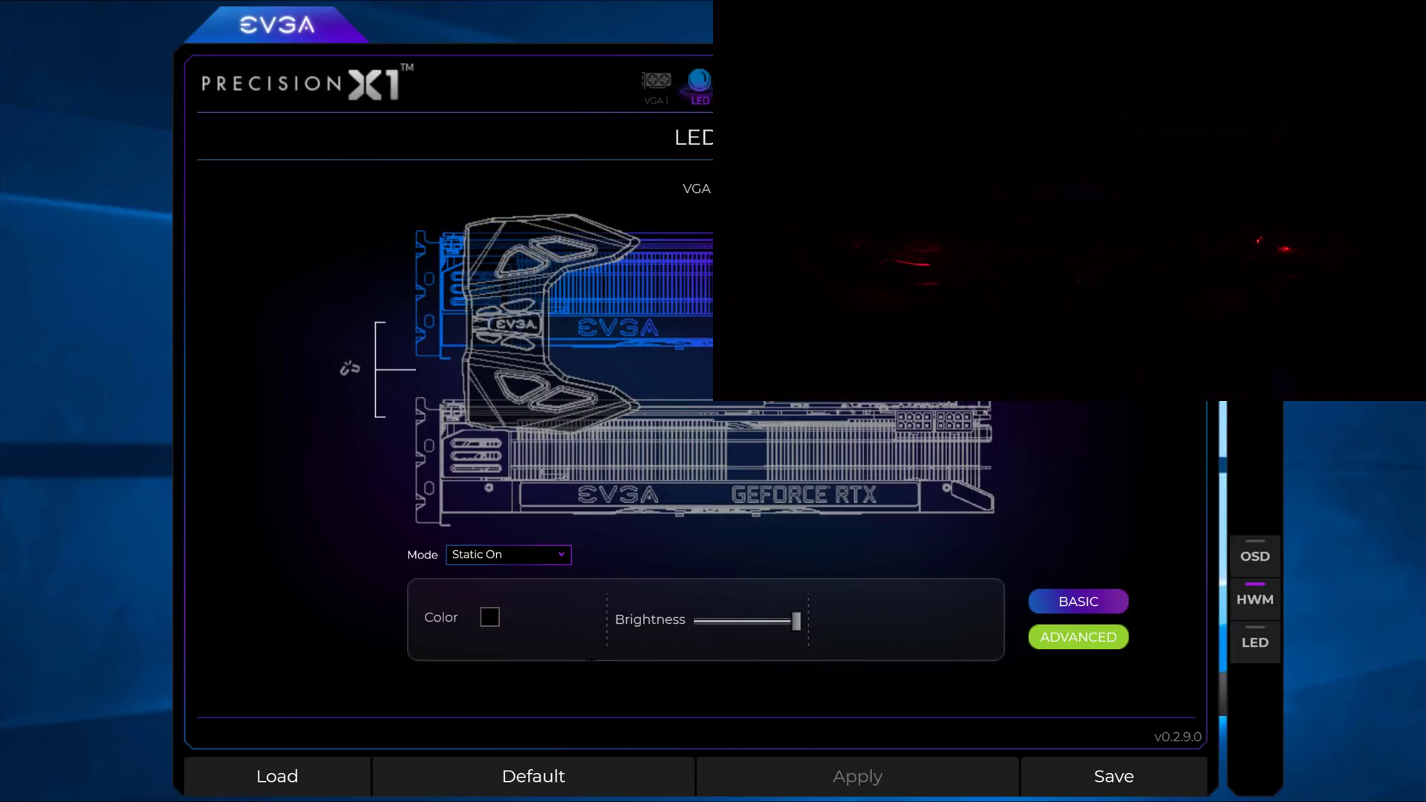
# Step: Choose yellow in the colour picker and apply it to the card's LEDs
pyautogui.click(489, 618)
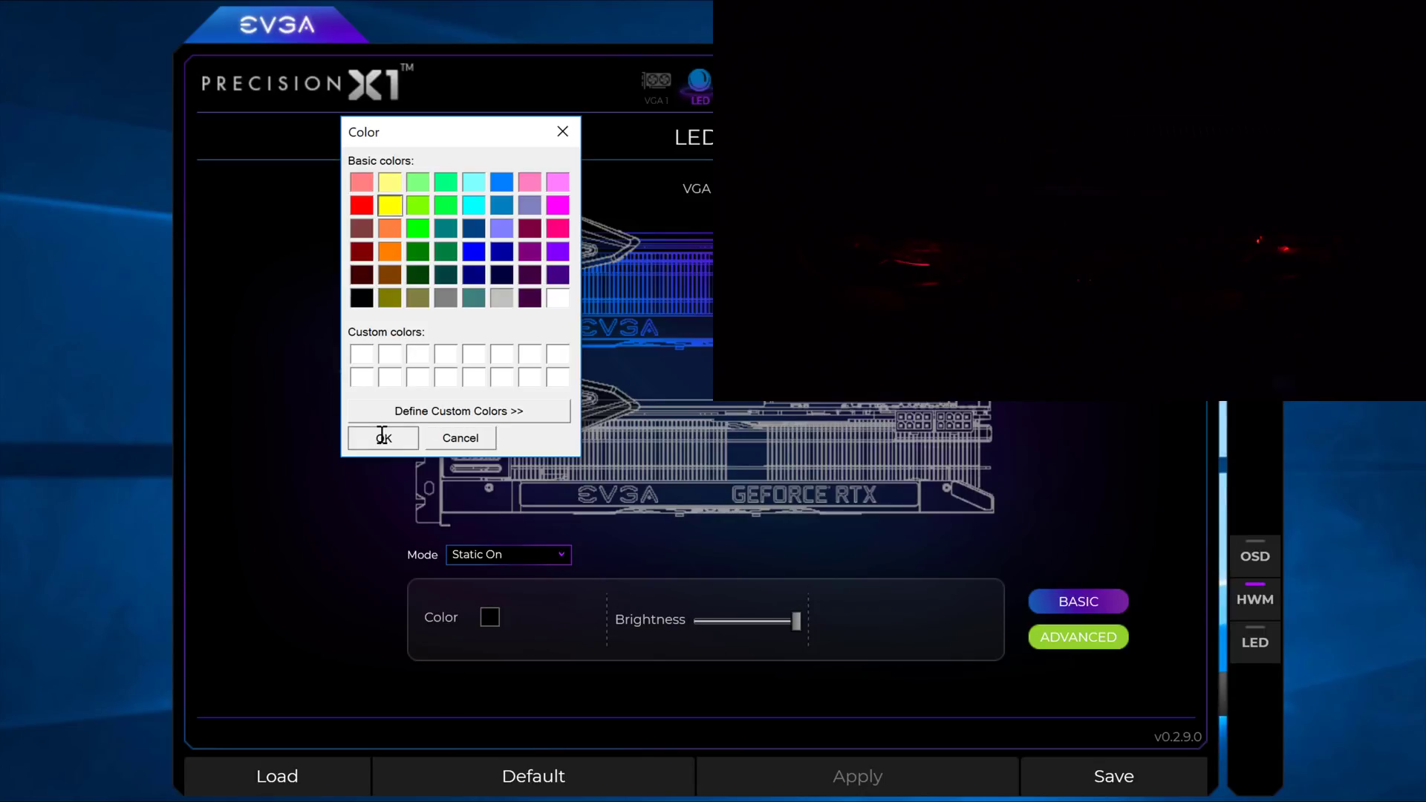
pyautogui.click(382, 436)
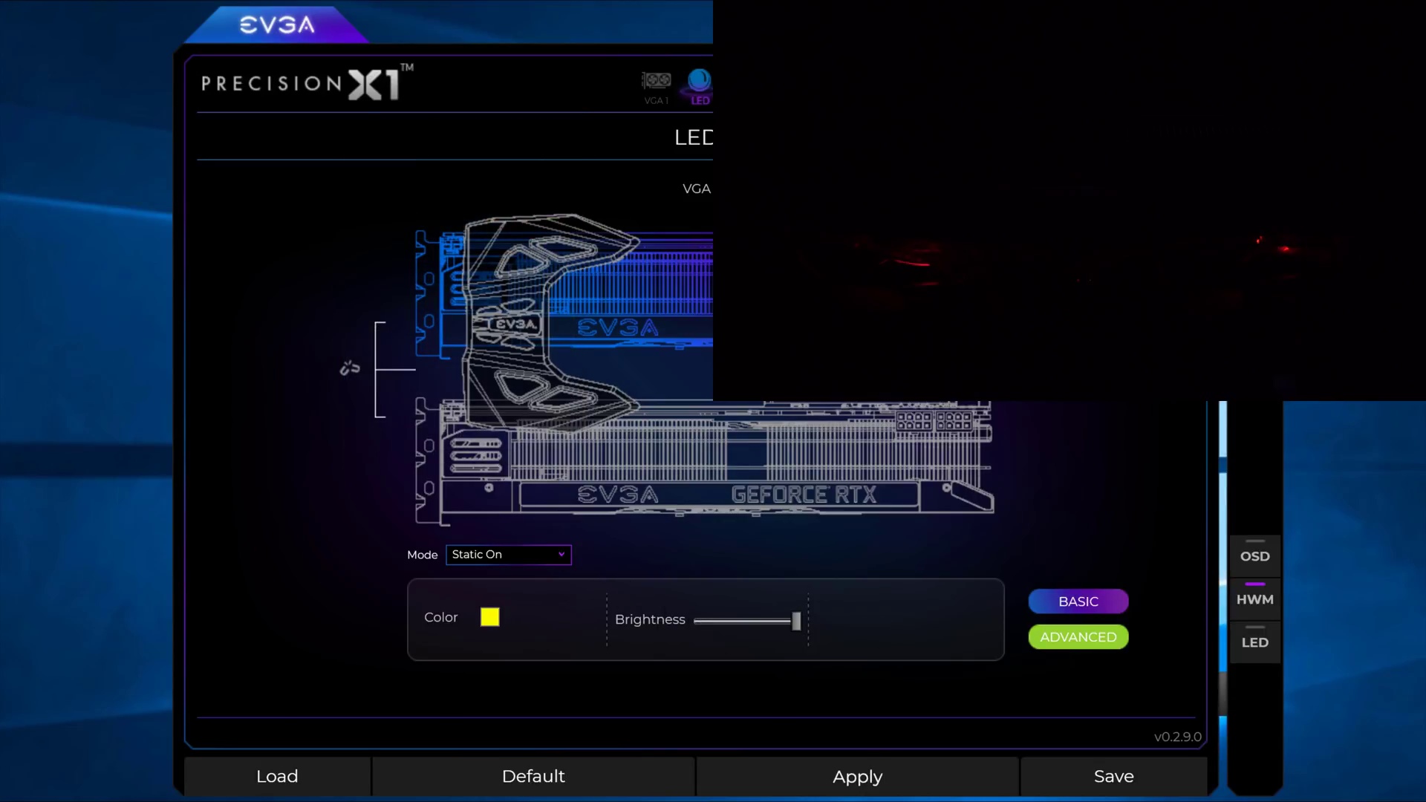
pyautogui.click(855, 777)
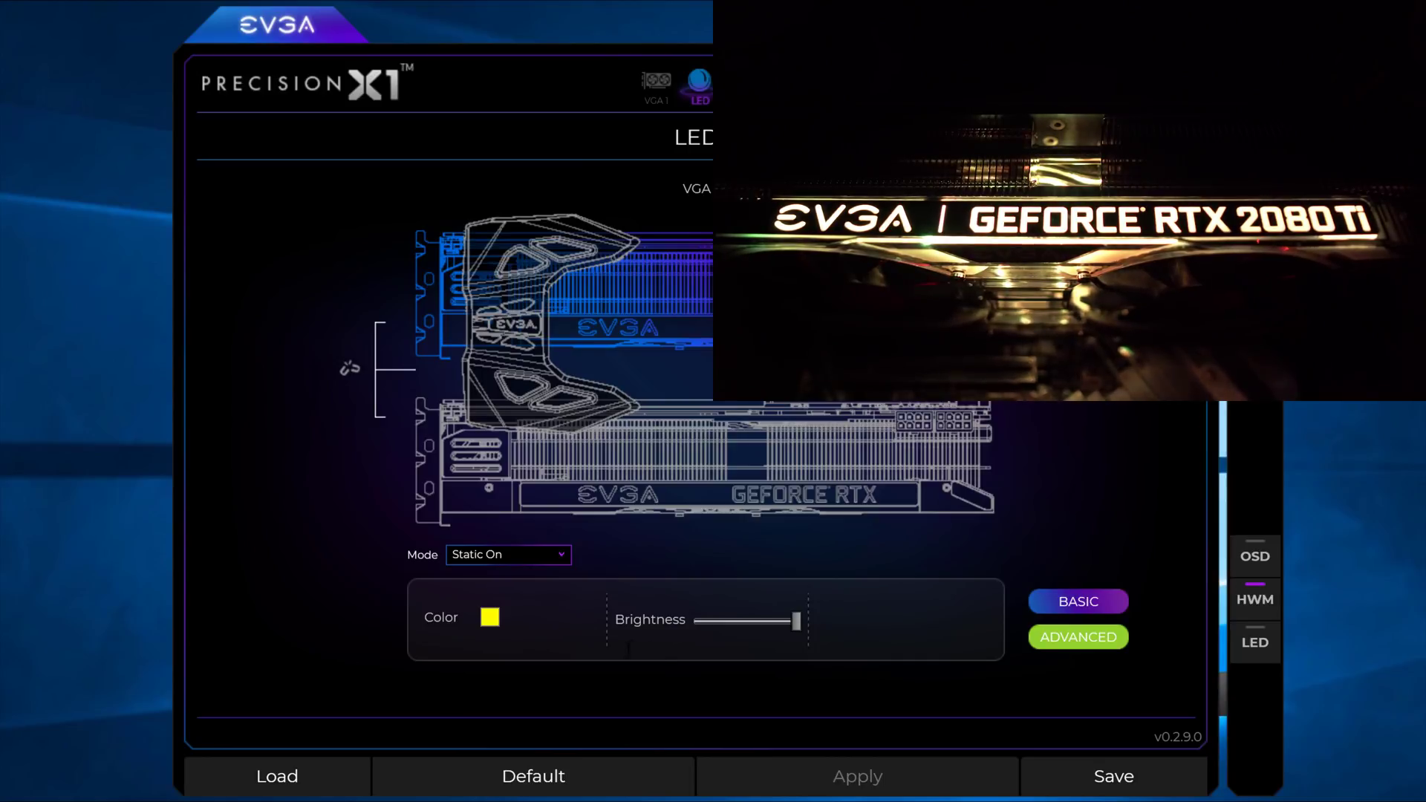
pyautogui.click(489, 618)
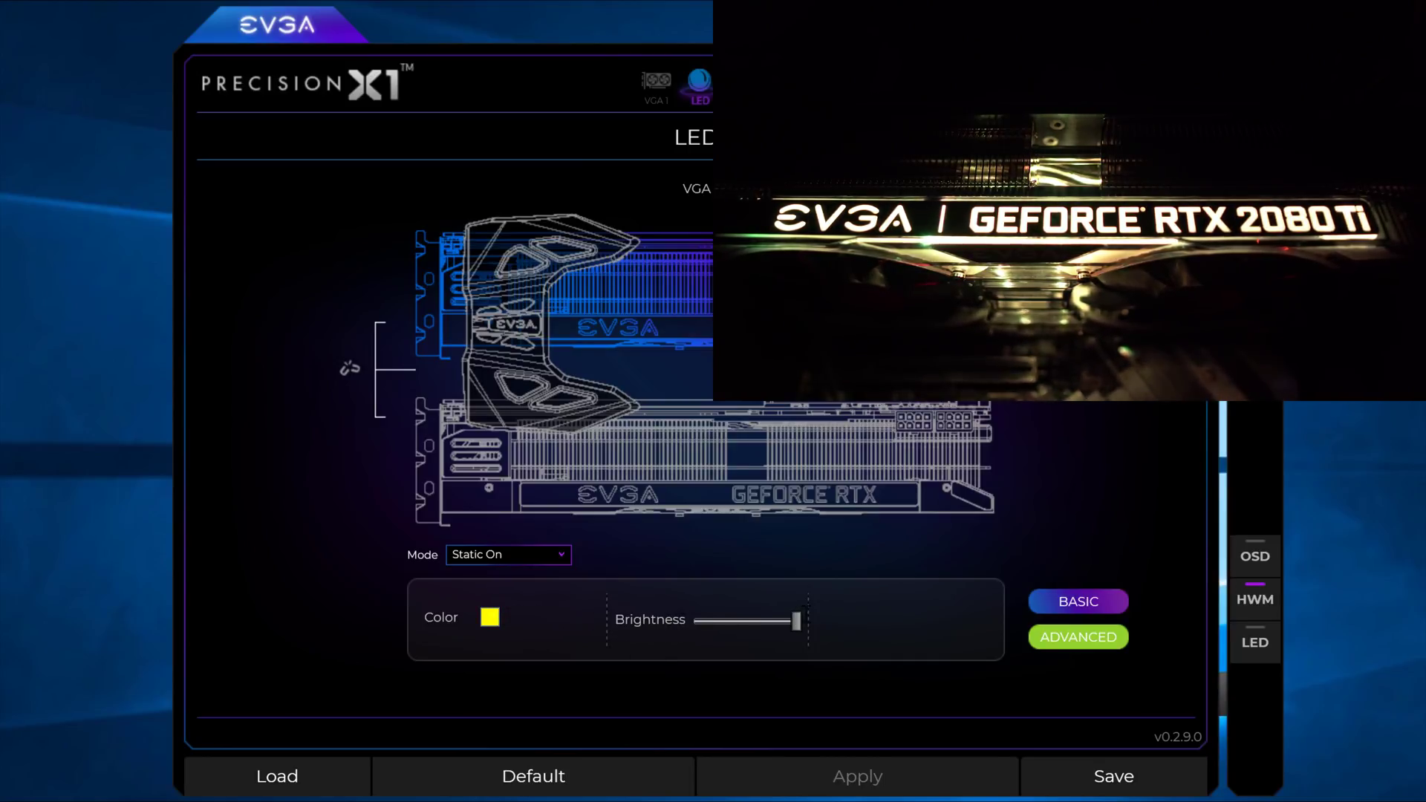
pyautogui.moveTo(799, 619); pyautogui.dragTo(784, 620)
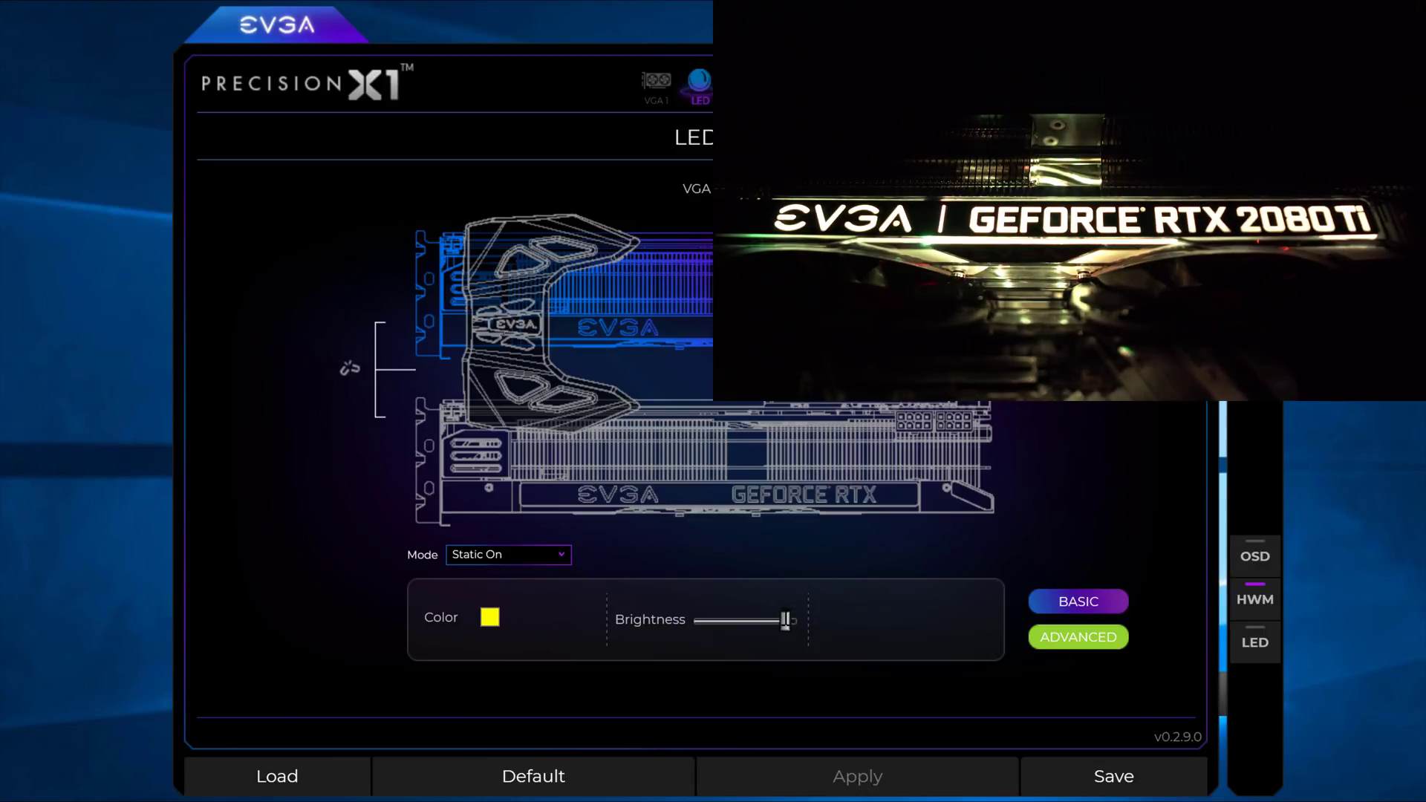
pyautogui.moveTo(787, 621); pyautogui.dragTo(737, 621)
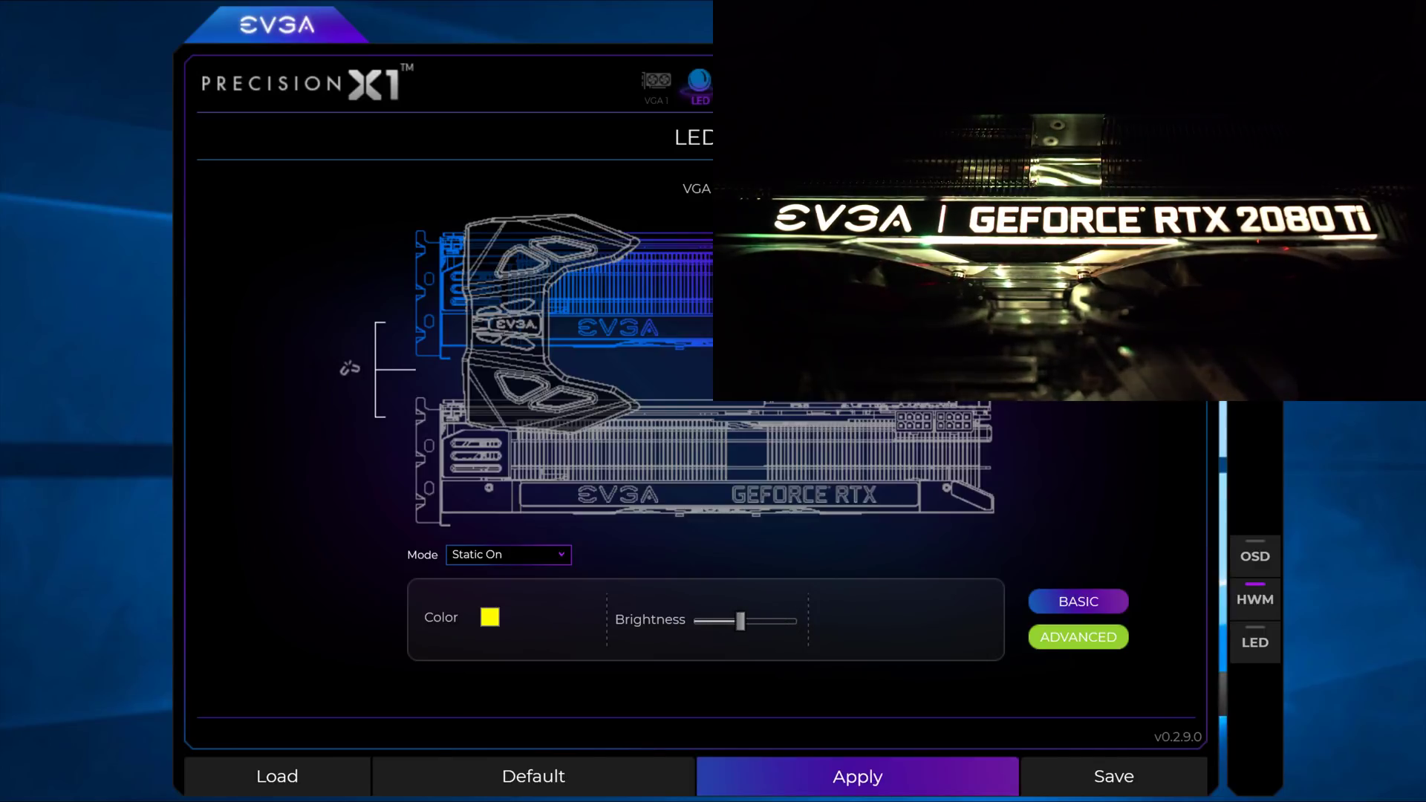
pyautogui.click(856, 775)
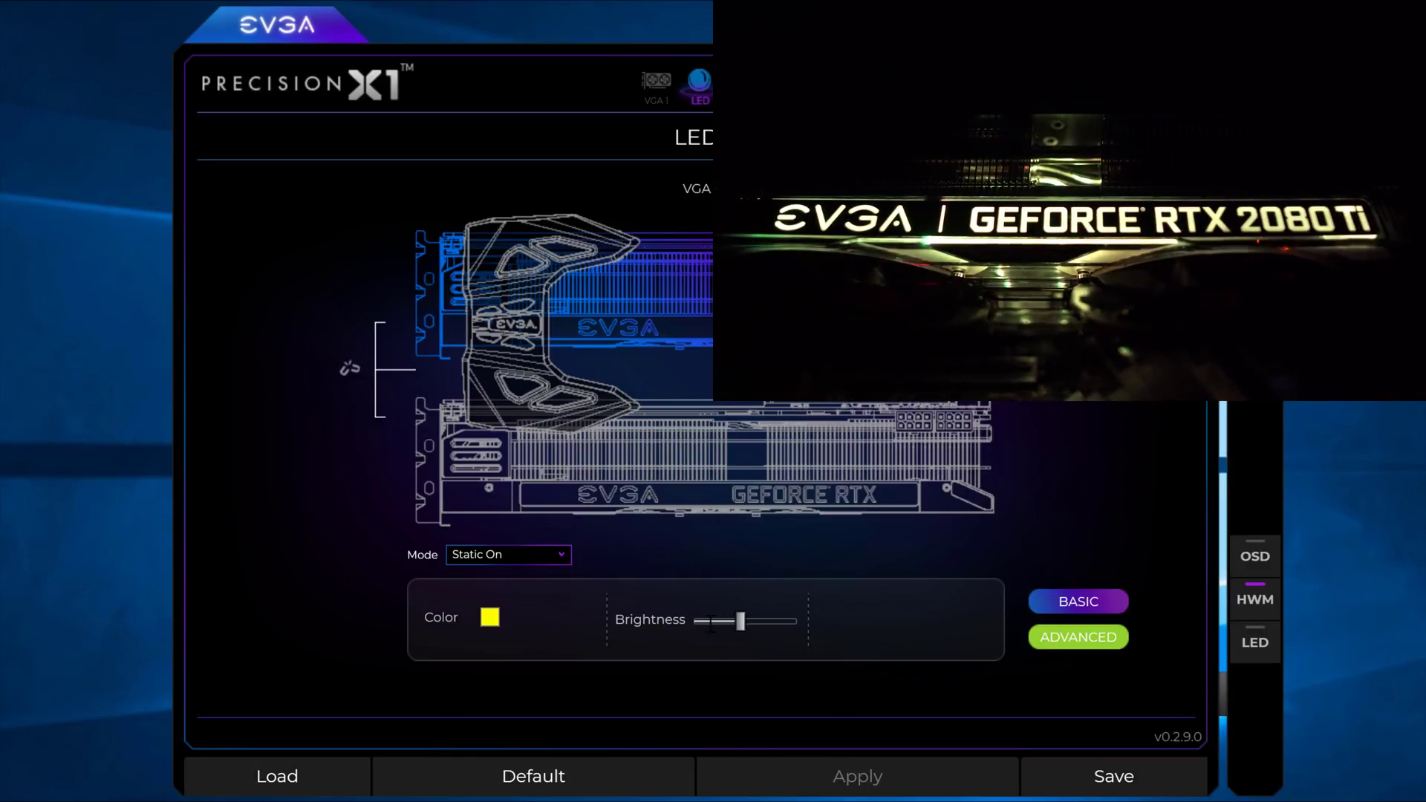
pyautogui.click(534, 775)
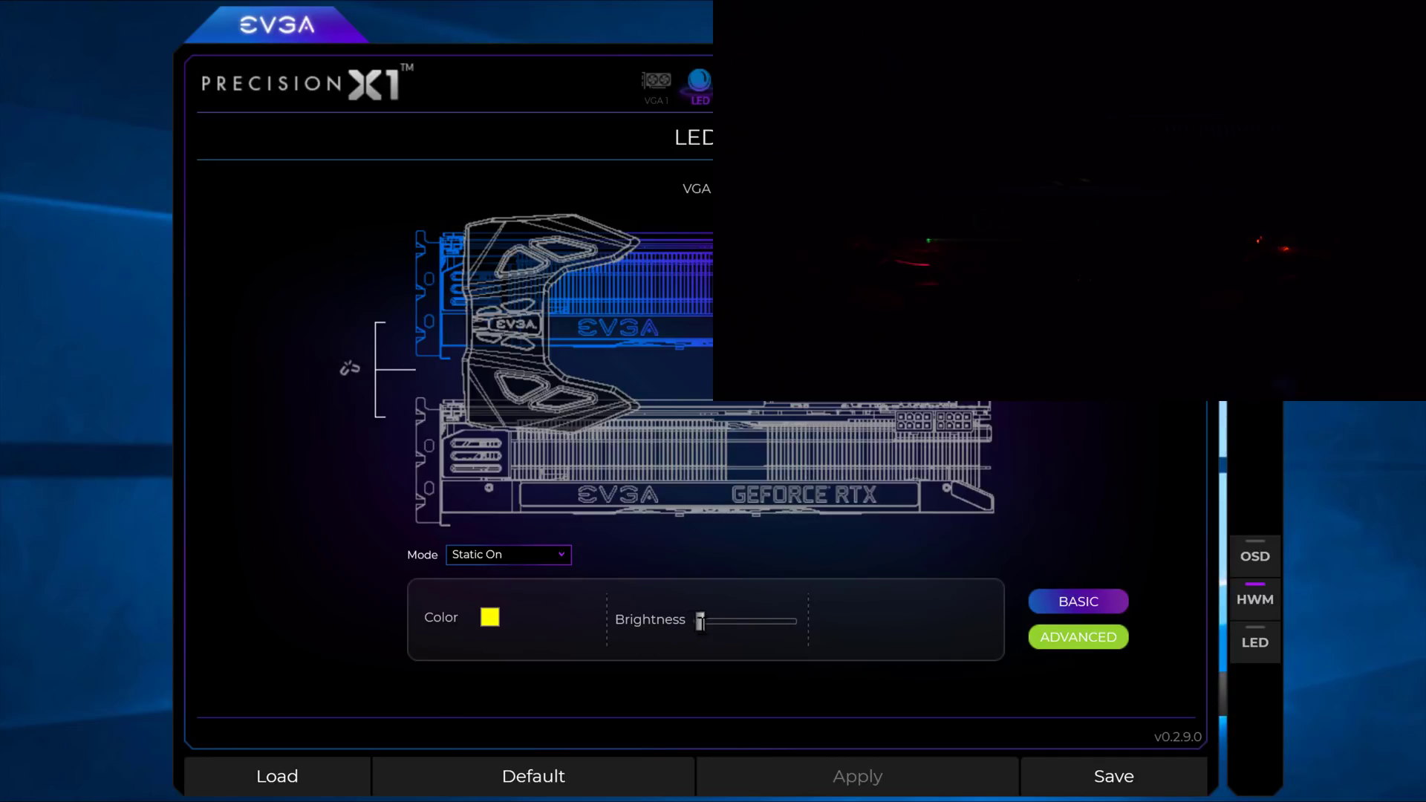
pyautogui.click(533, 775)
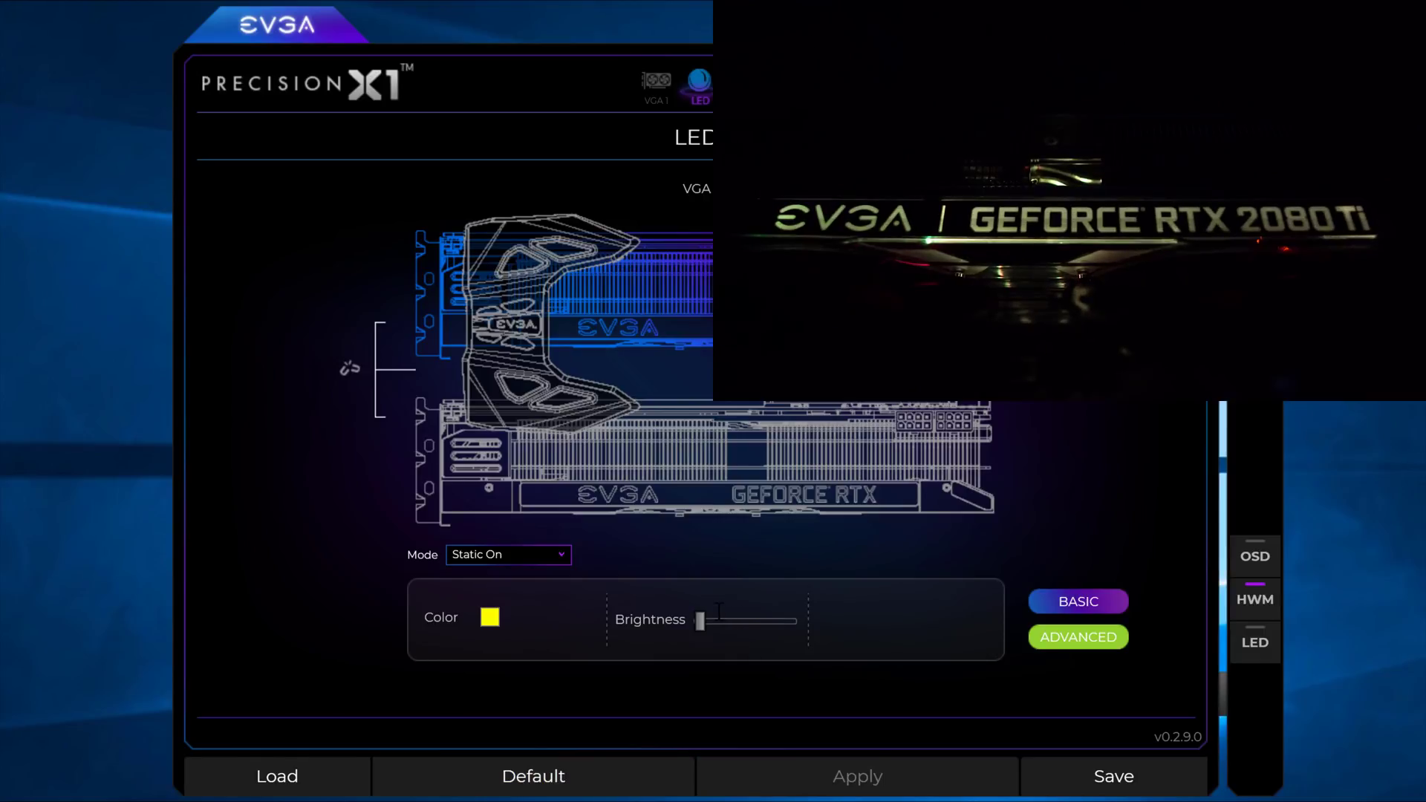
pyautogui.moveTo(704, 620); pyautogui.dragTo(777, 619)
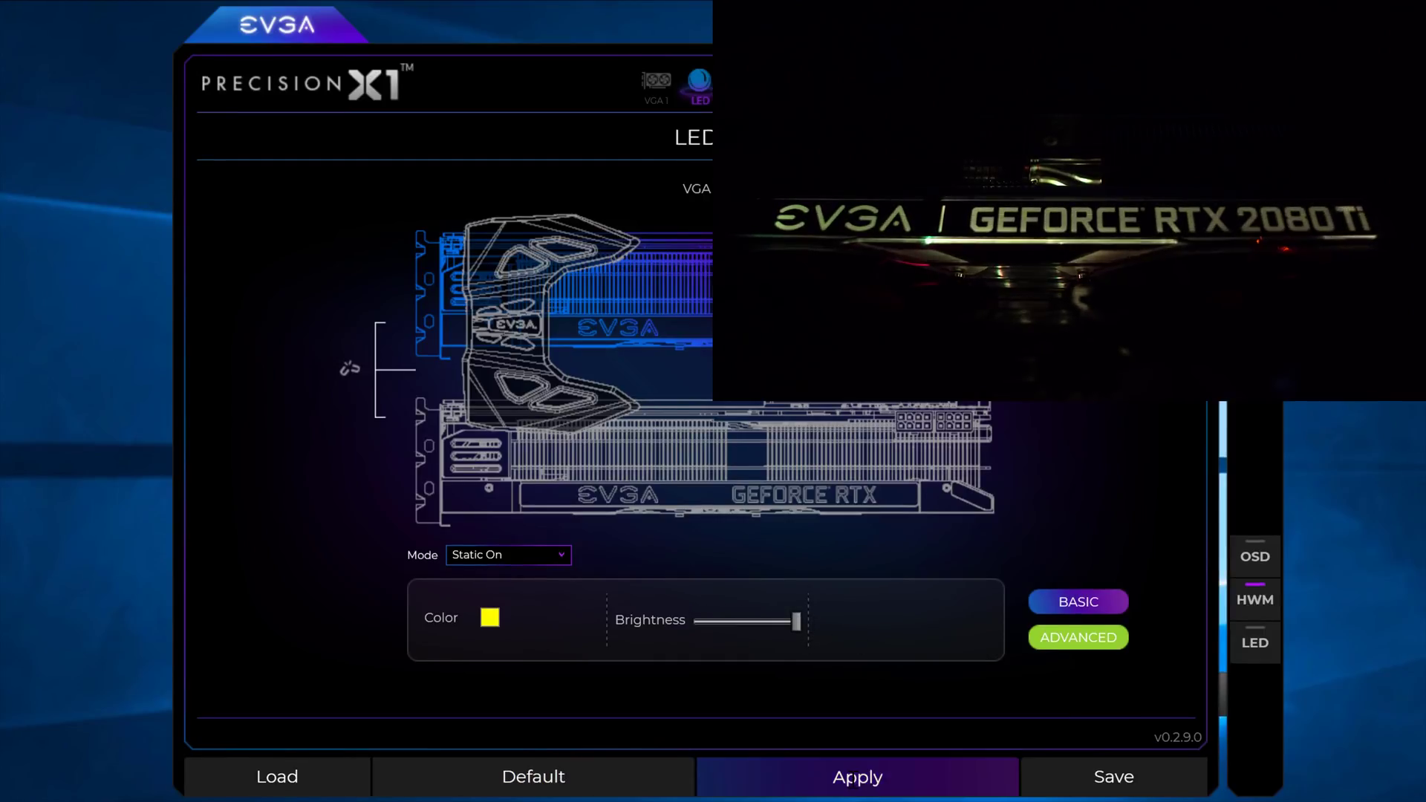
pyautogui.click(856, 776)
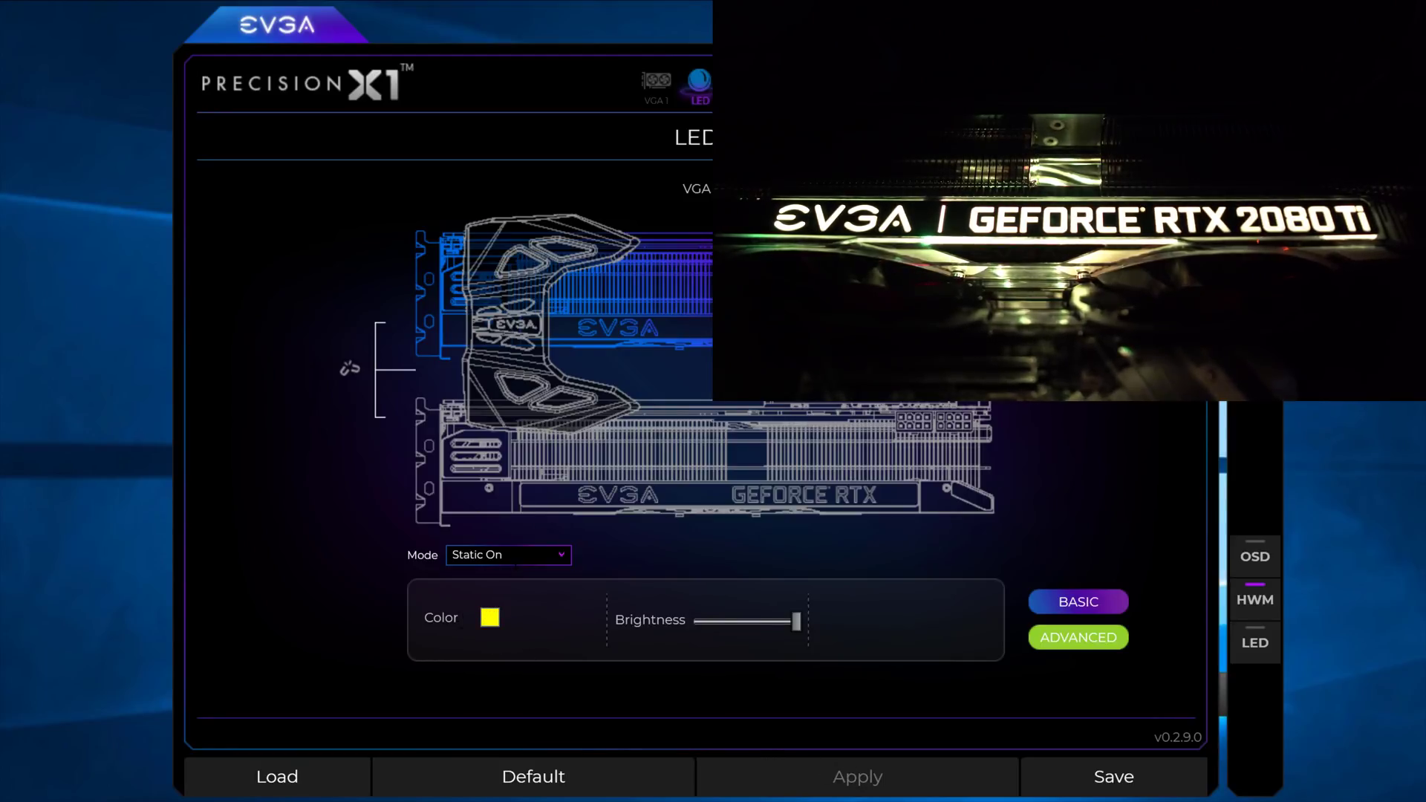
# Step: Set Breathing mode with Color A red at full brightness and Color B green, and apply it
pyautogui.click(507, 554)
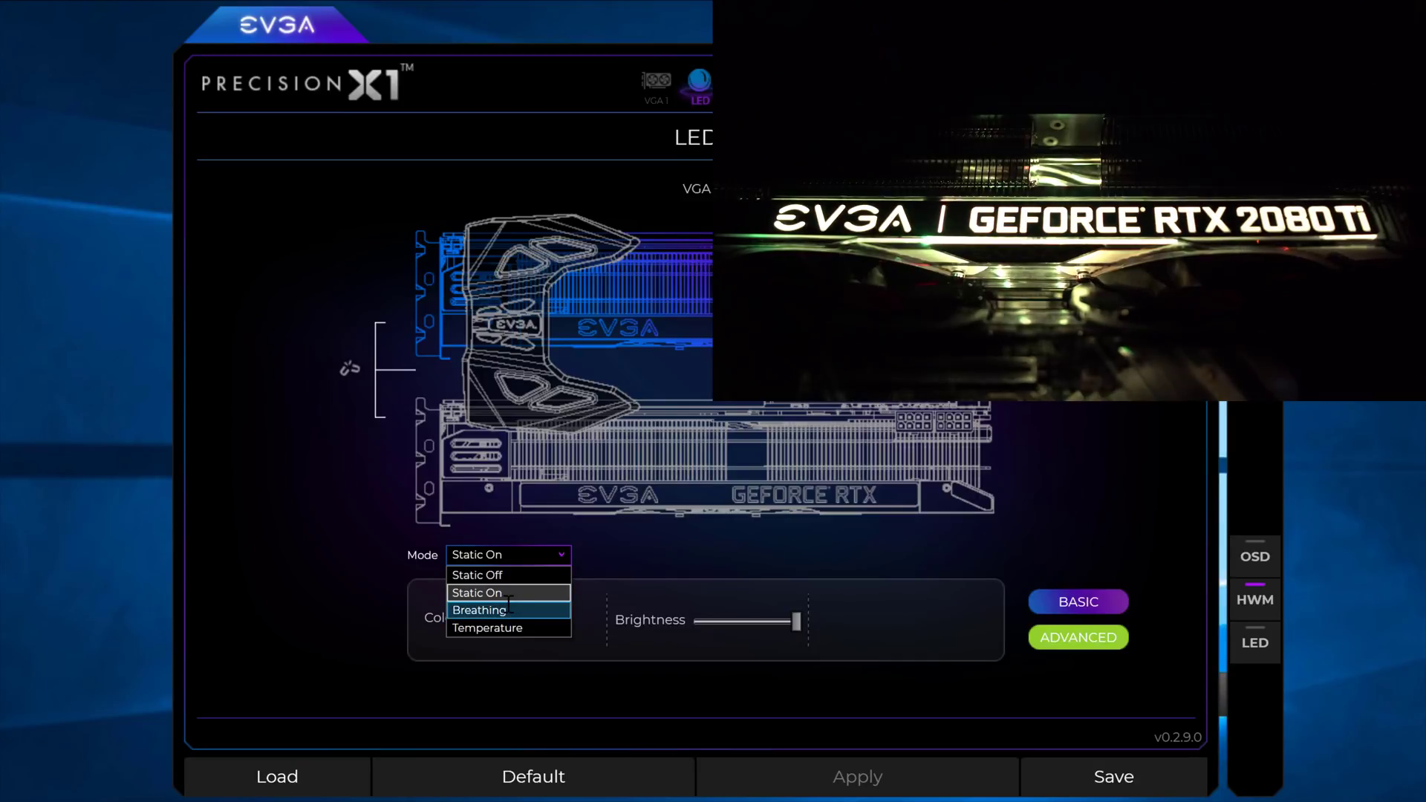
pyautogui.click(480, 609)
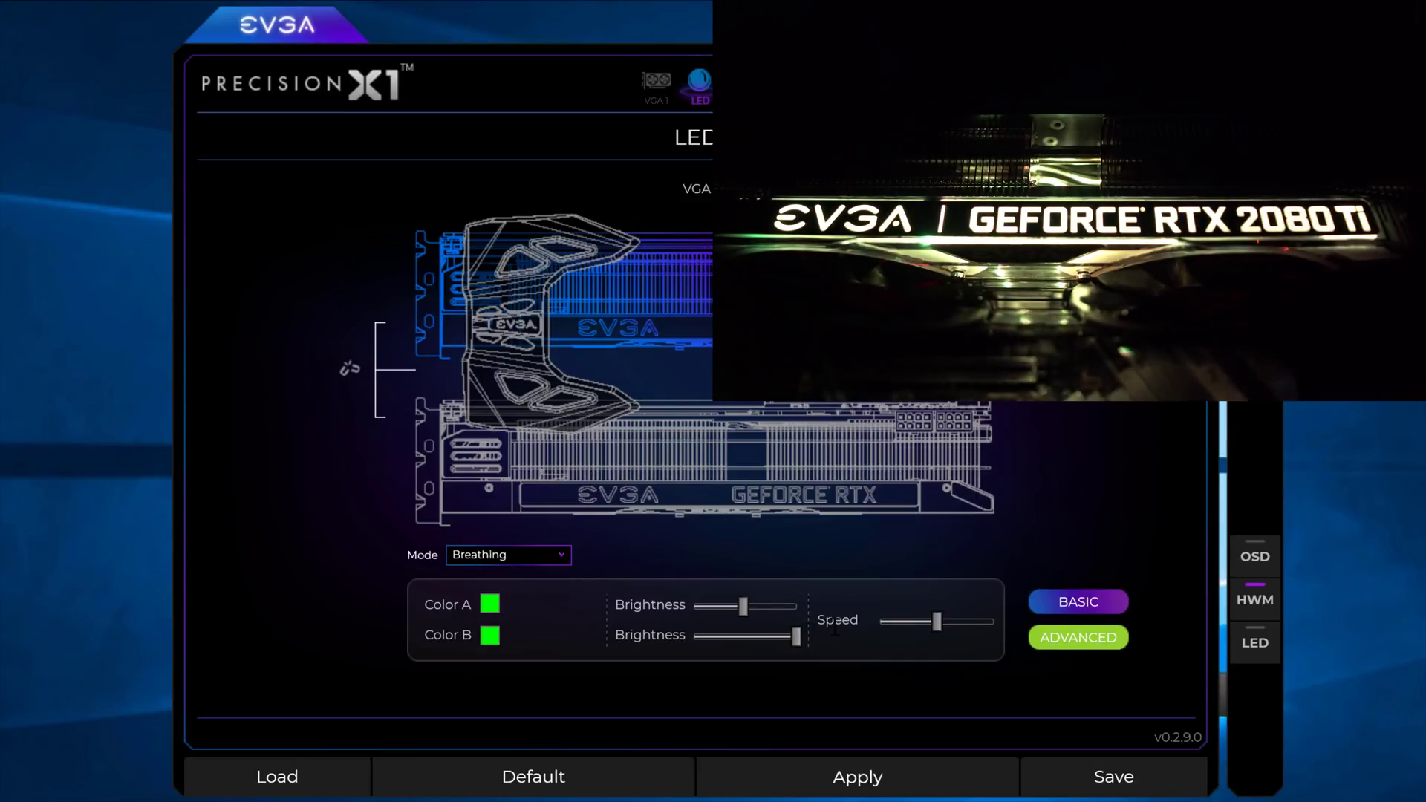
pyautogui.click(856, 777)
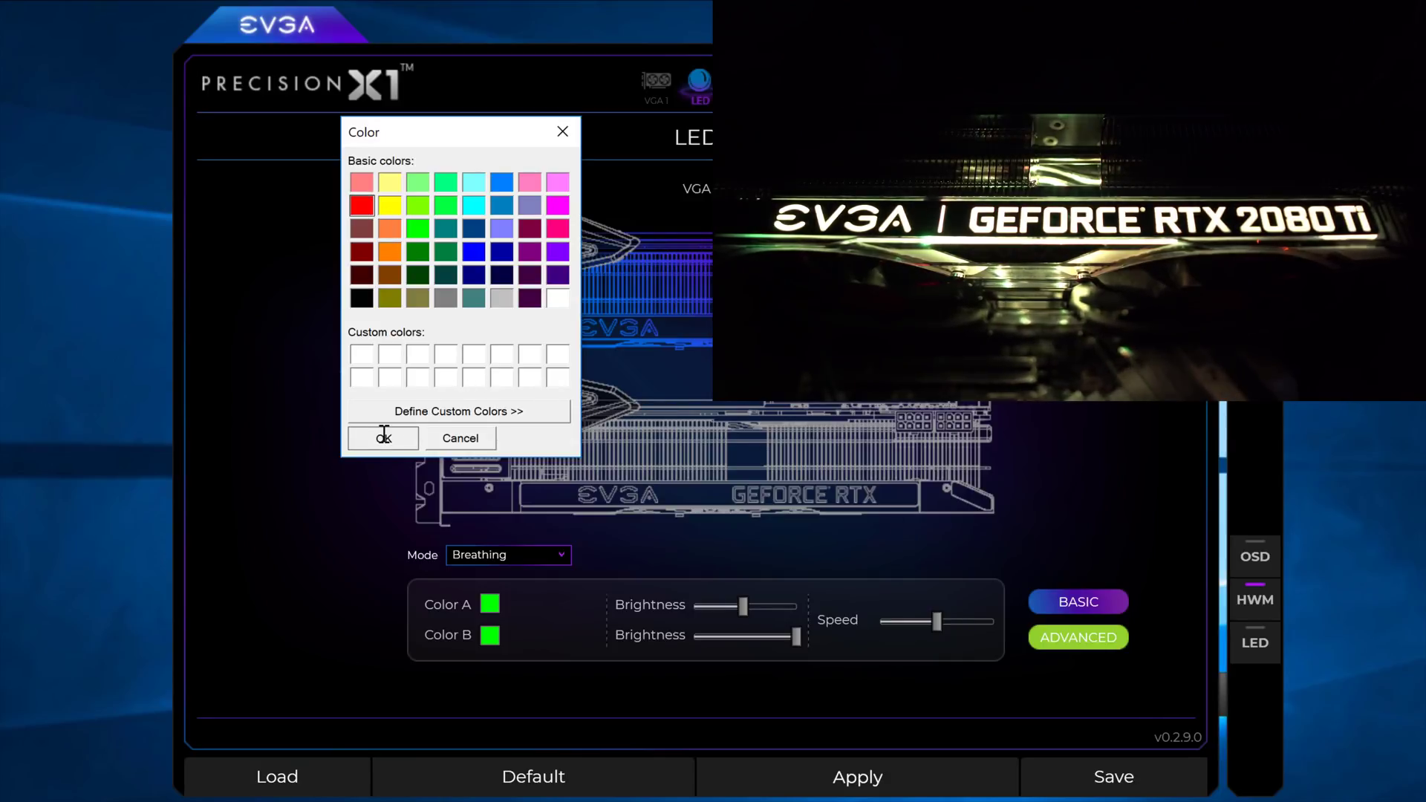
pyautogui.click(382, 437)
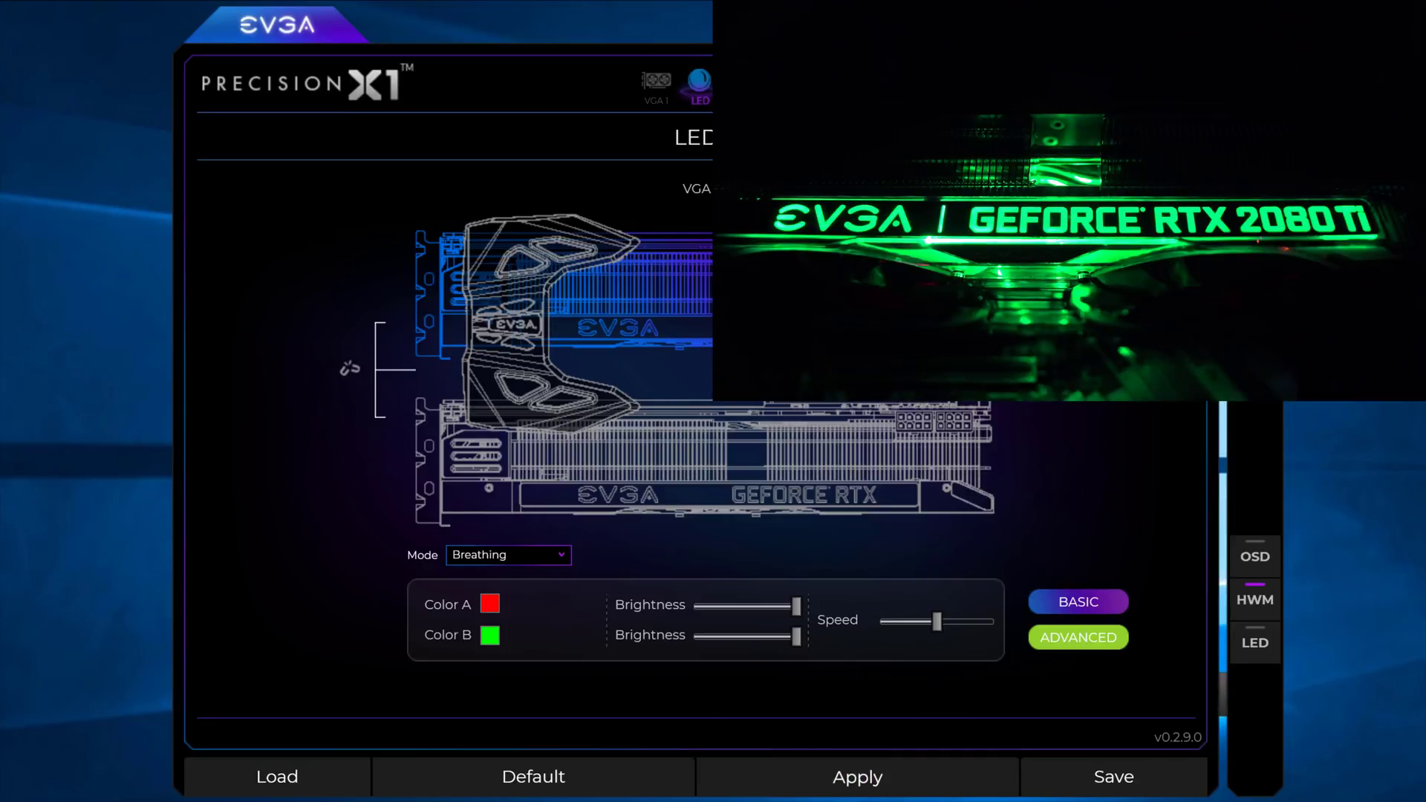
pyautogui.click(856, 777)
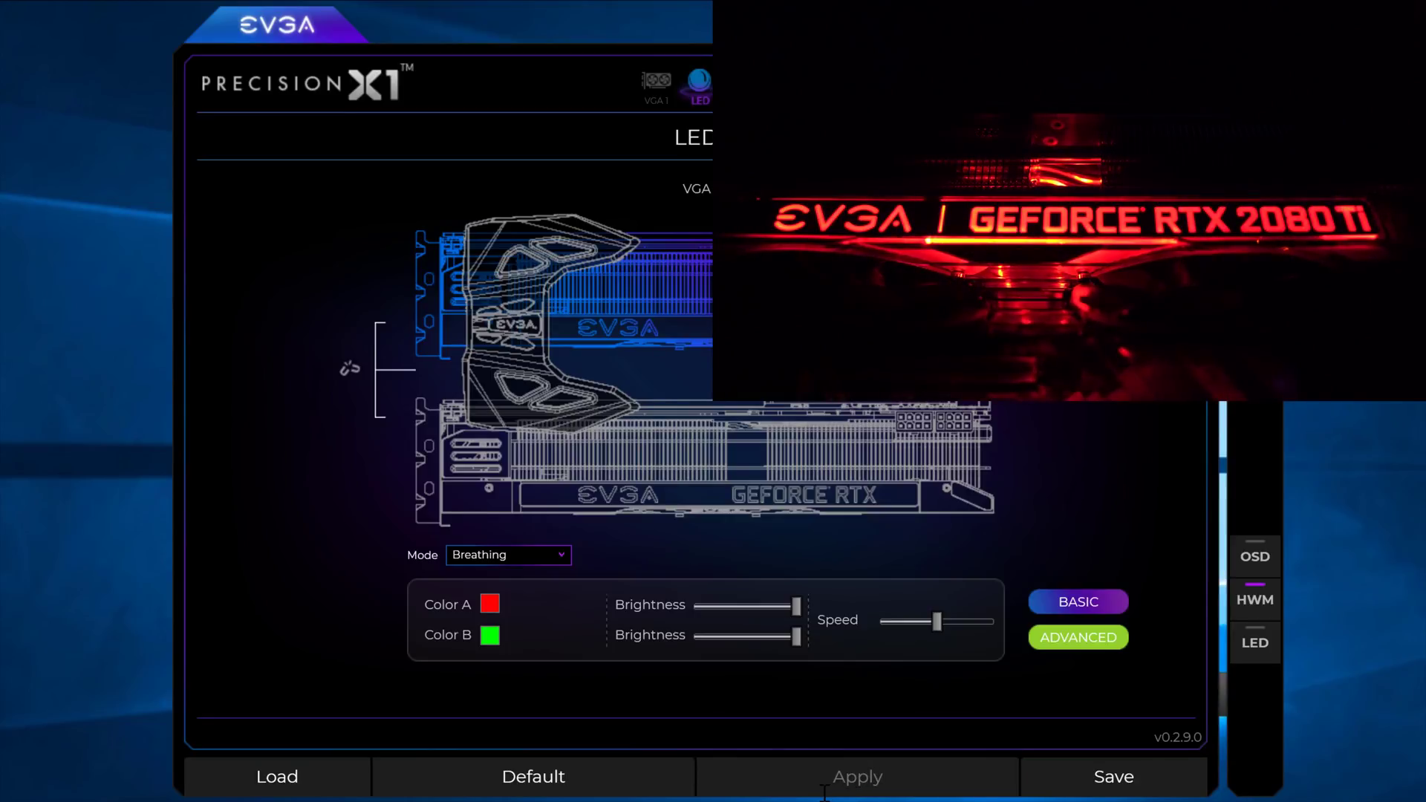
# Step: Apply the breathing effect at maximum speed, then at minimum speed
pyautogui.moveTo(914, 621); pyautogui.dragTo(940, 620)
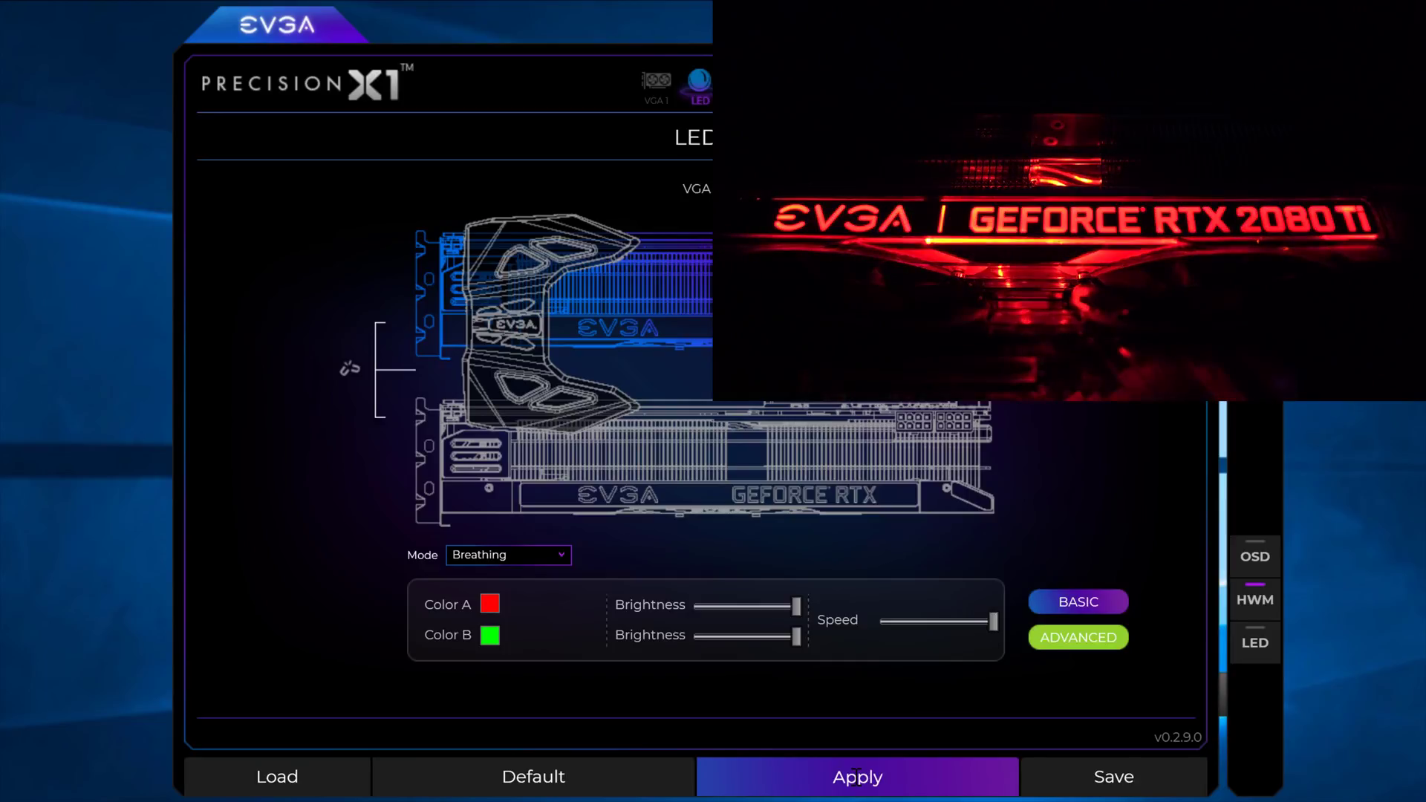
pyautogui.click(856, 776)
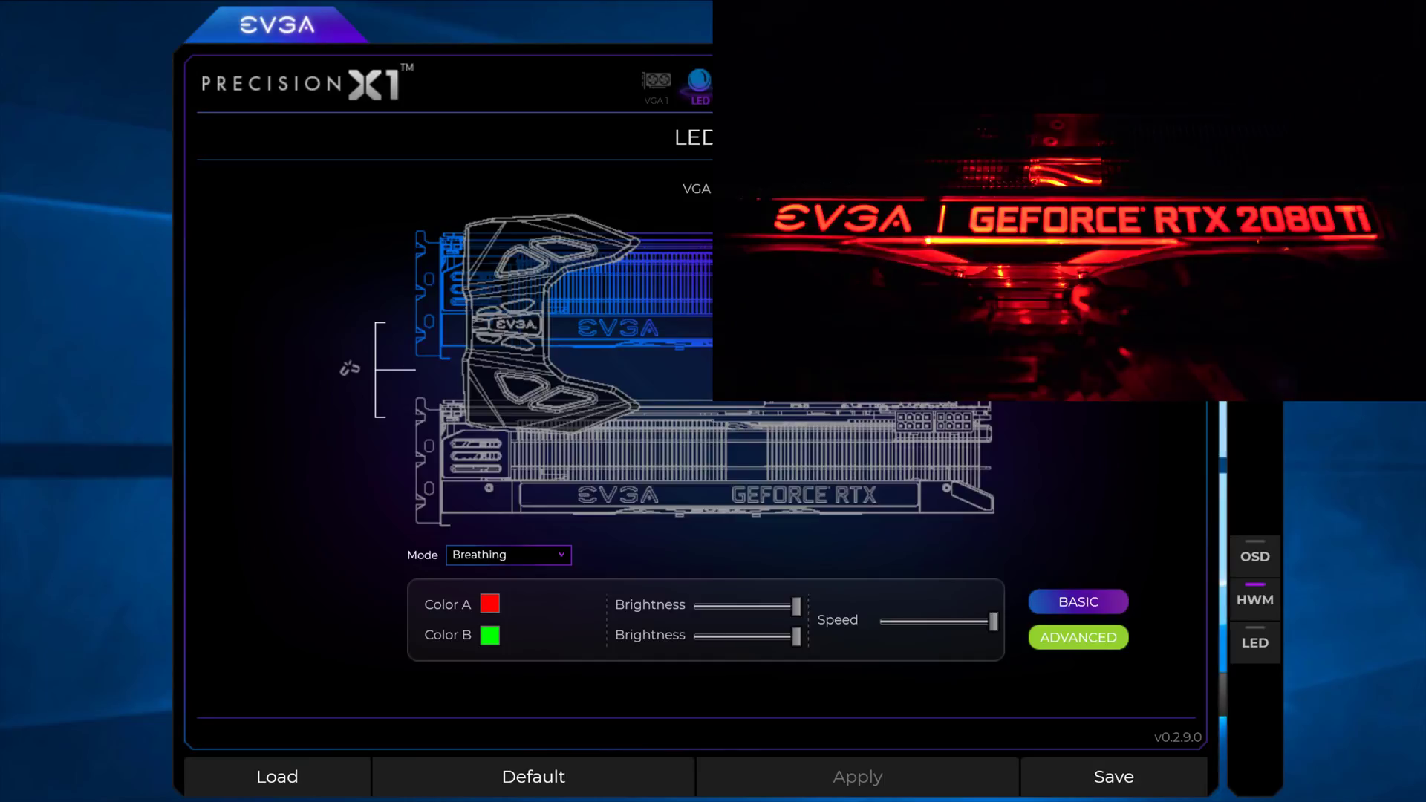
pyautogui.moveTo(977, 623); pyautogui.dragTo(878, 622)
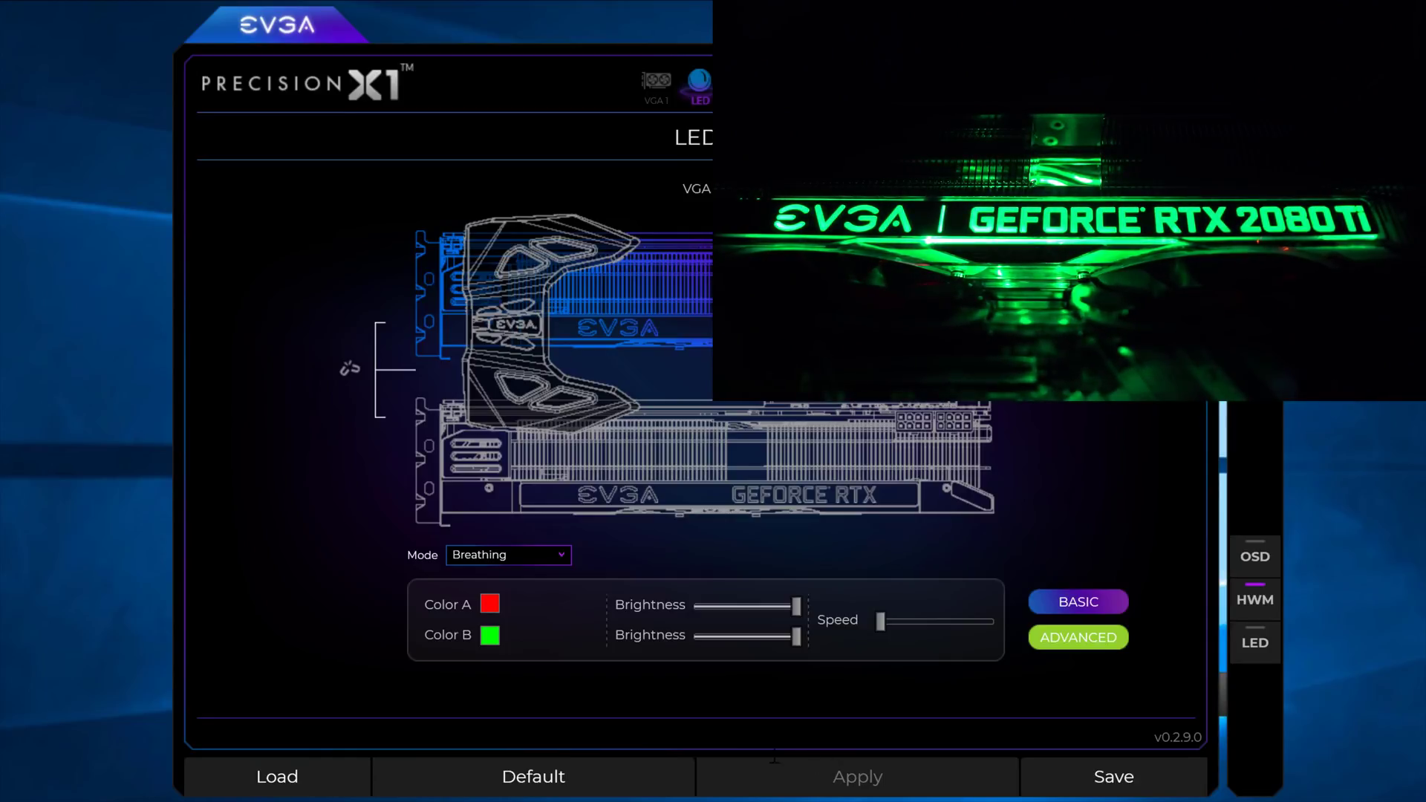
pyautogui.click(508, 554)
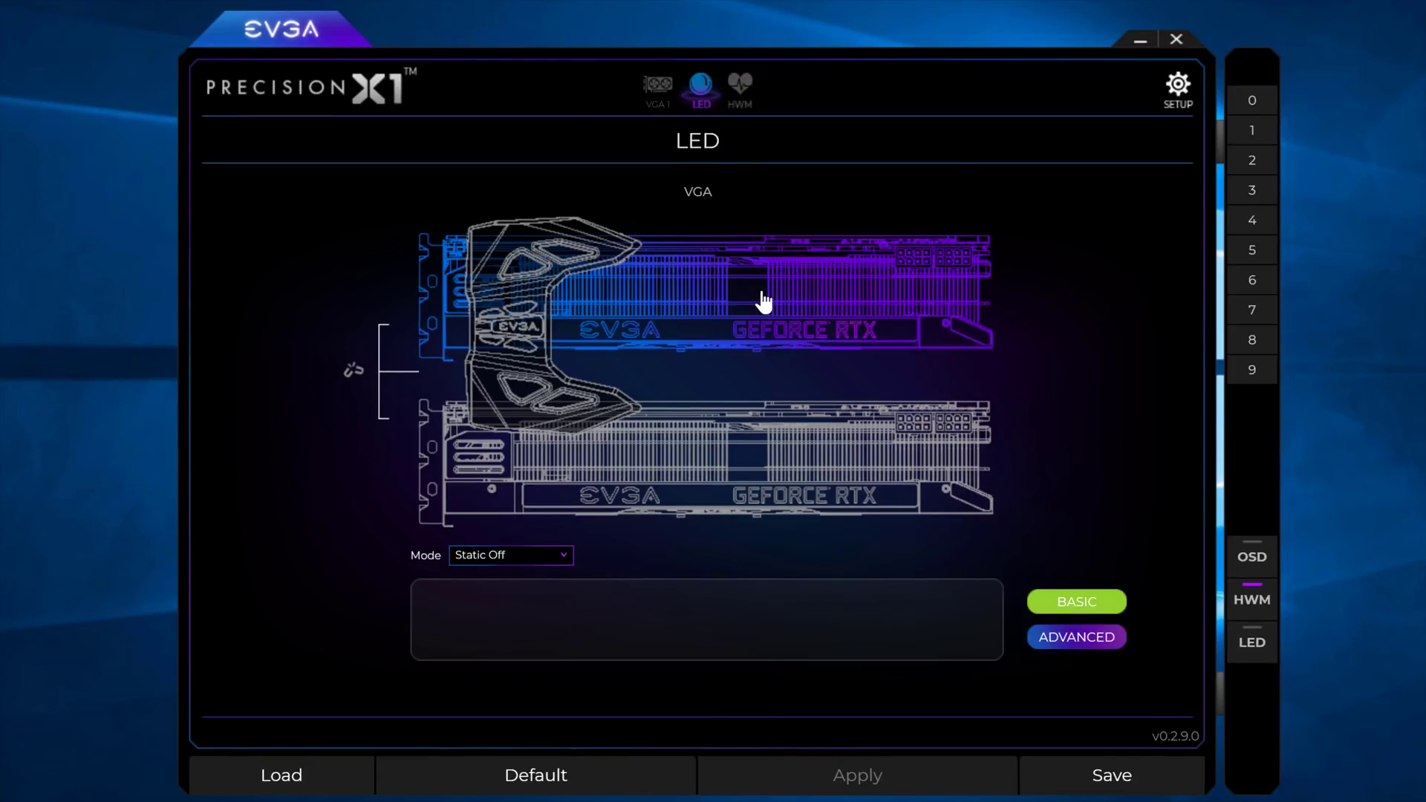
pyautogui.moveTo(814, 390)
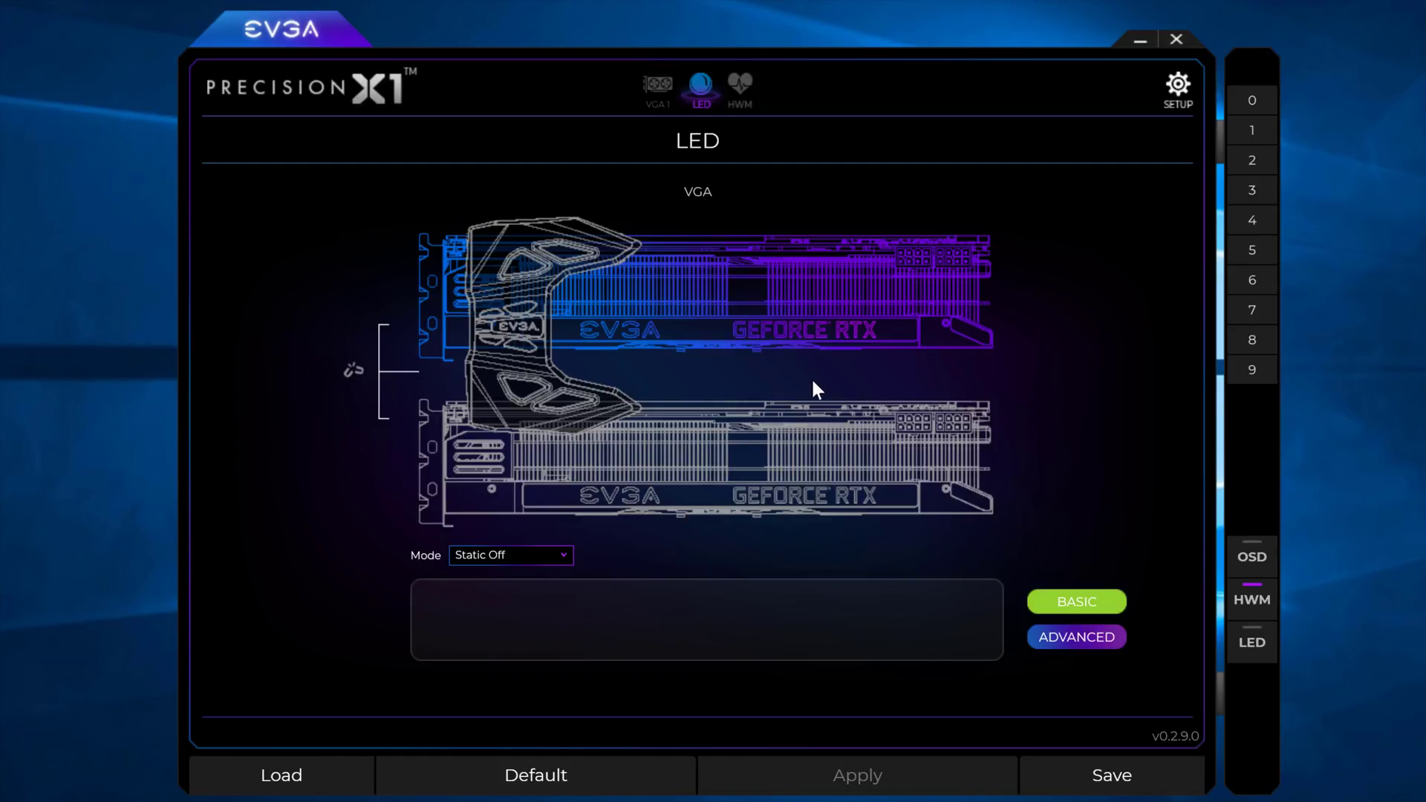
pyautogui.moveTo(492, 455)
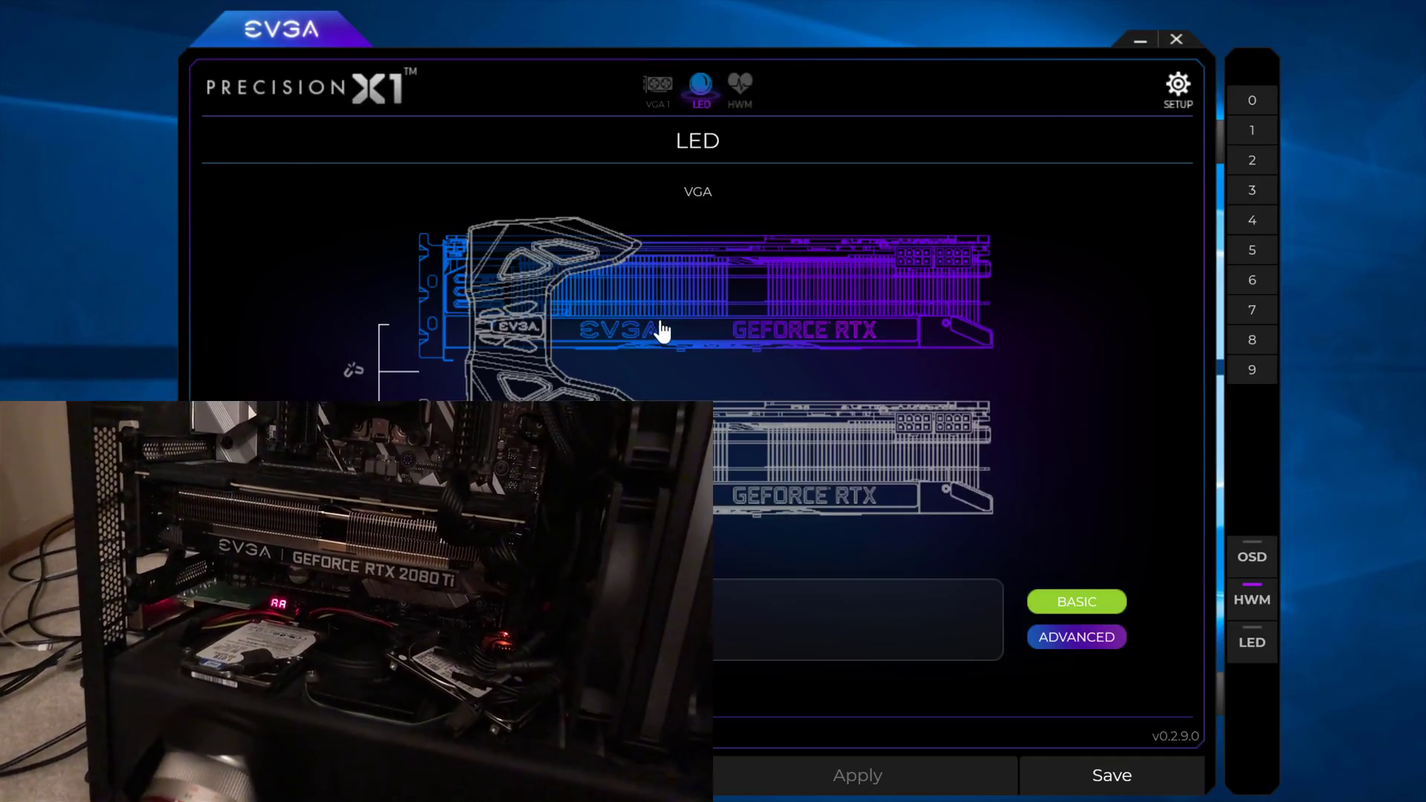
pyautogui.moveTo(651, 265)
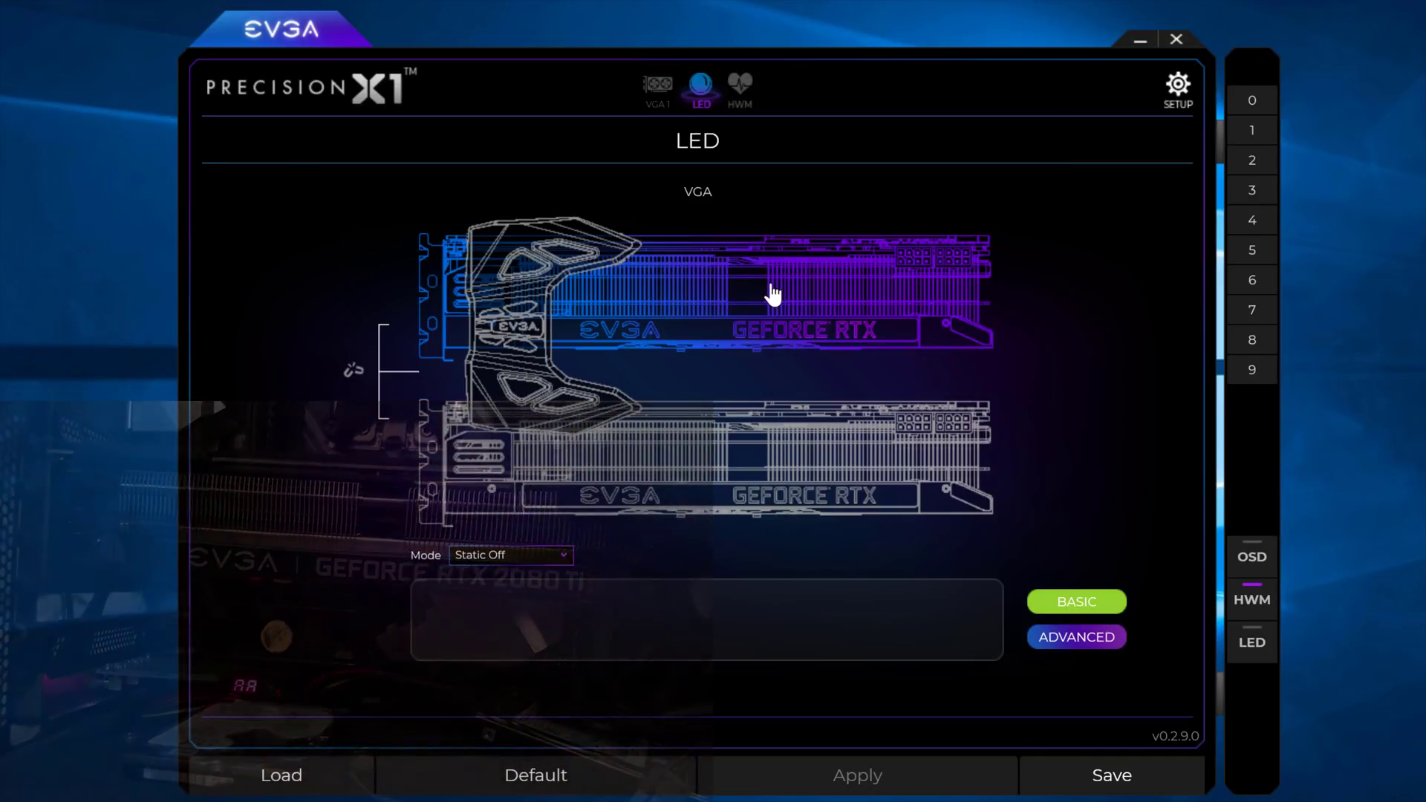
pyautogui.moveTo(309, 364)
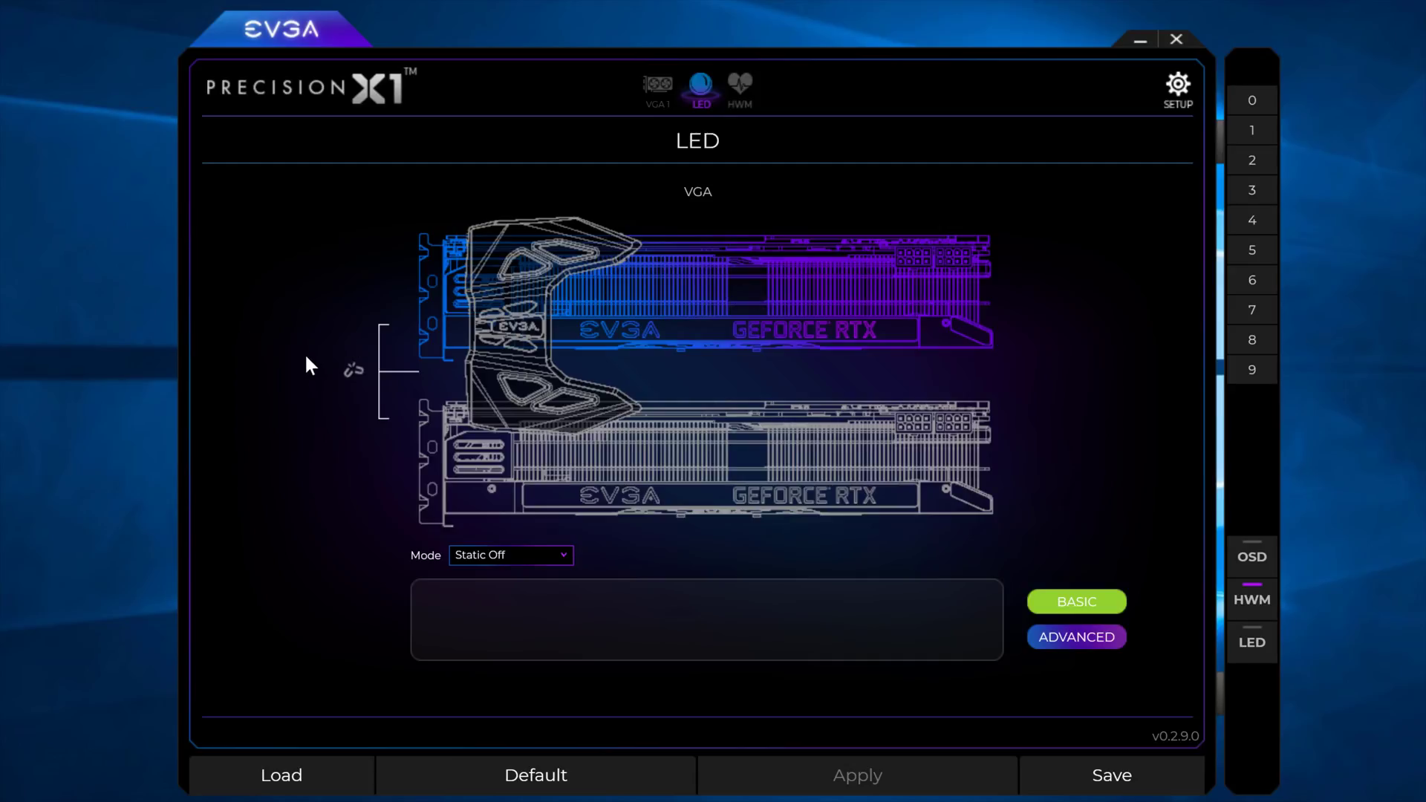
pyautogui.moveTo(673, 482)
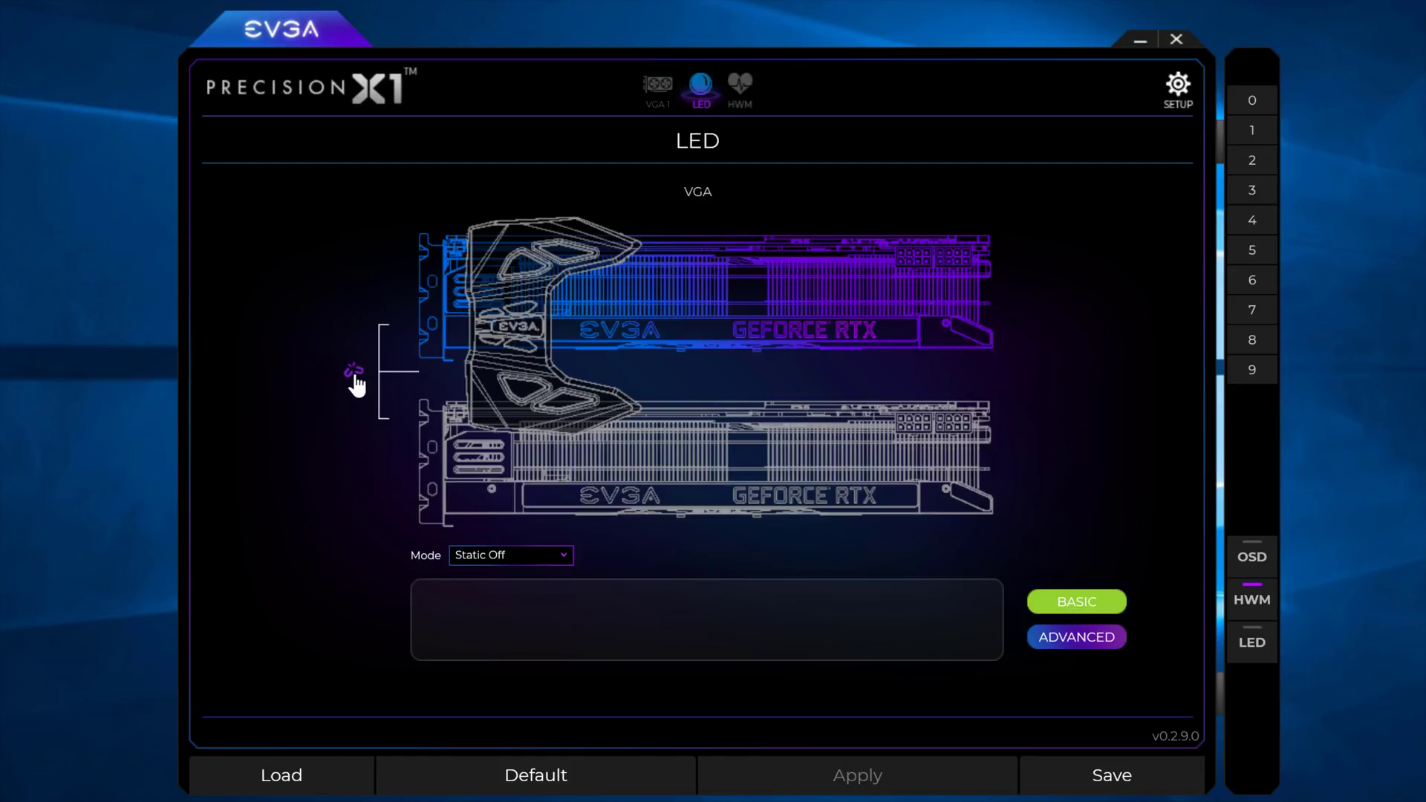
pyautogui.moveTo(351, 382)
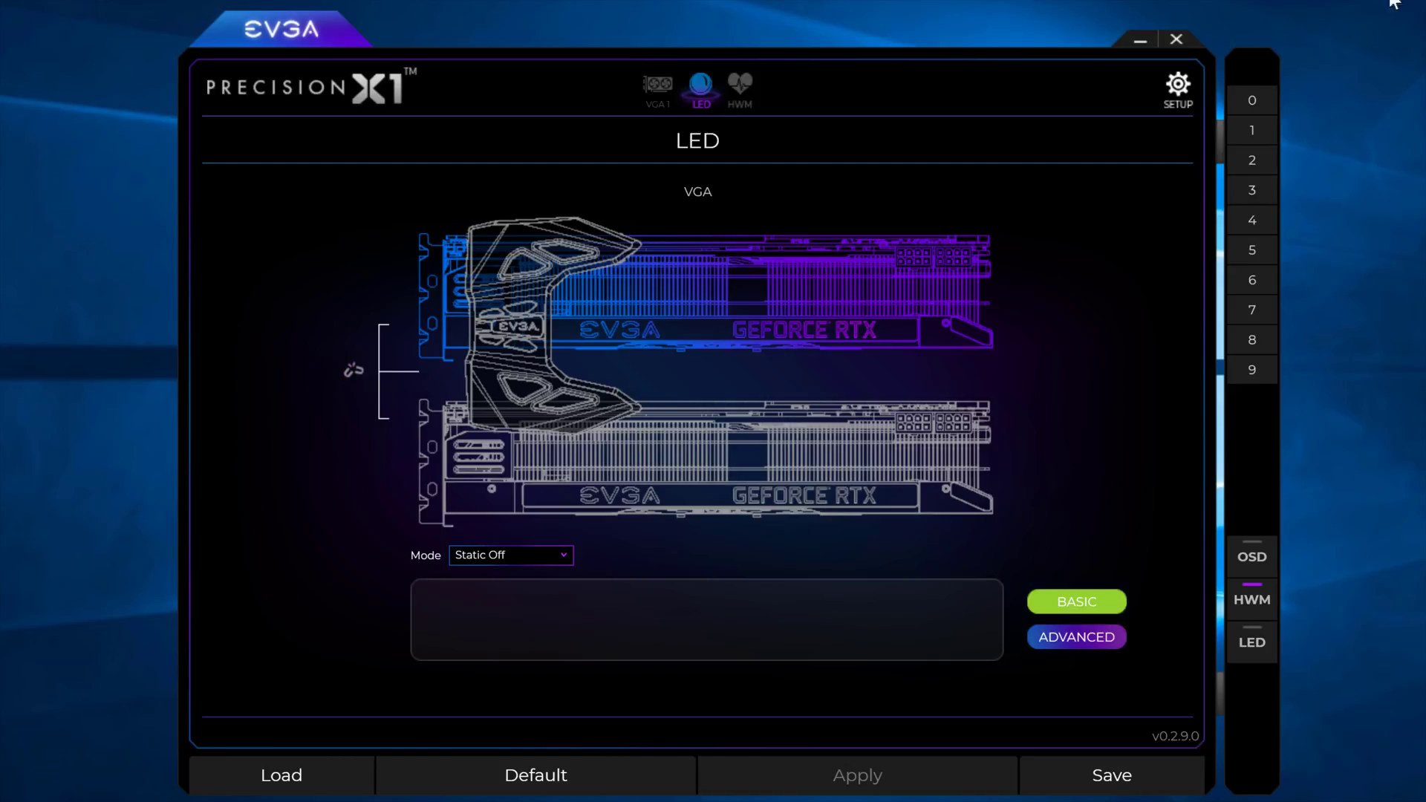
pyautogui.click(509, 554)
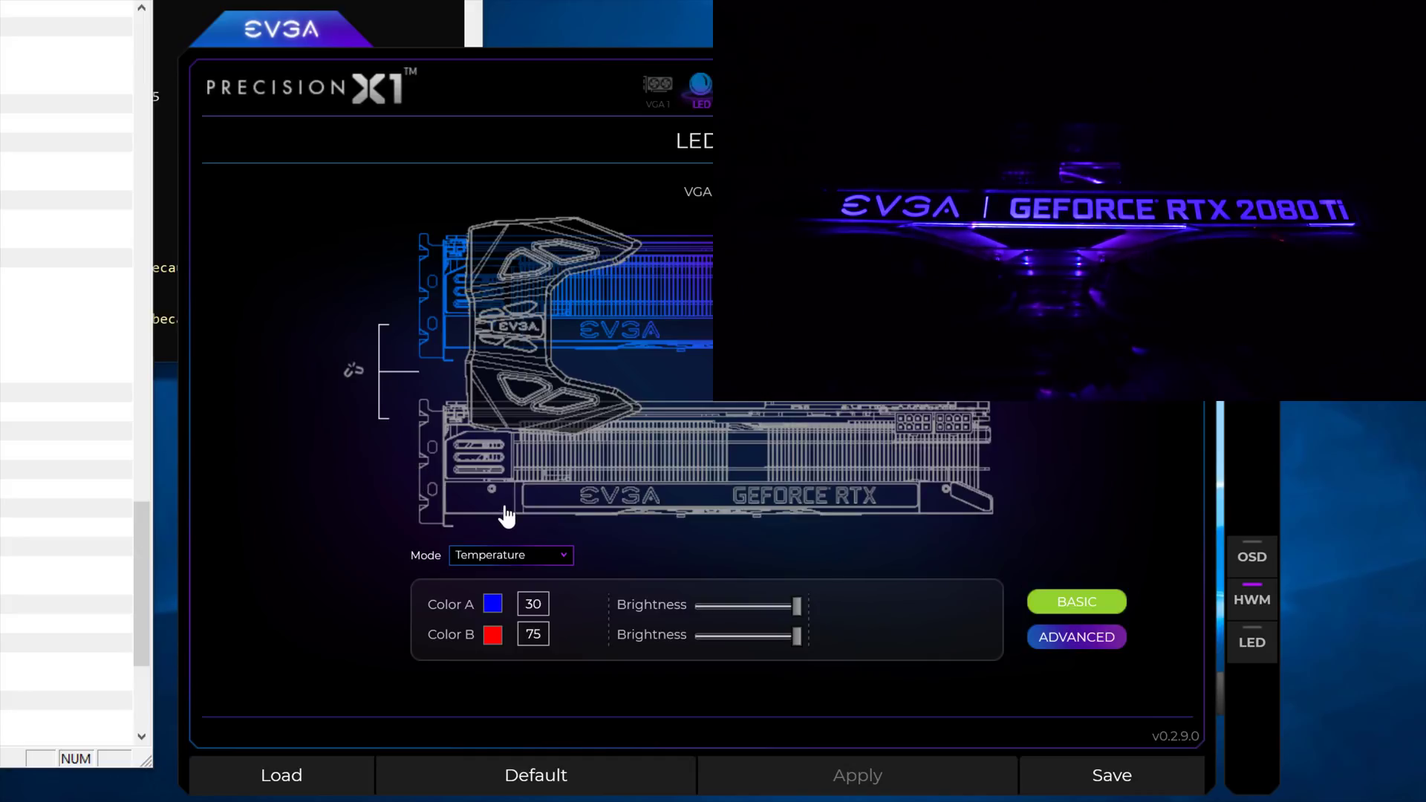
# Step: Set Temperature mode with Color A blue at 30 and Color B red at 75
pyautogui.click(510, 554)
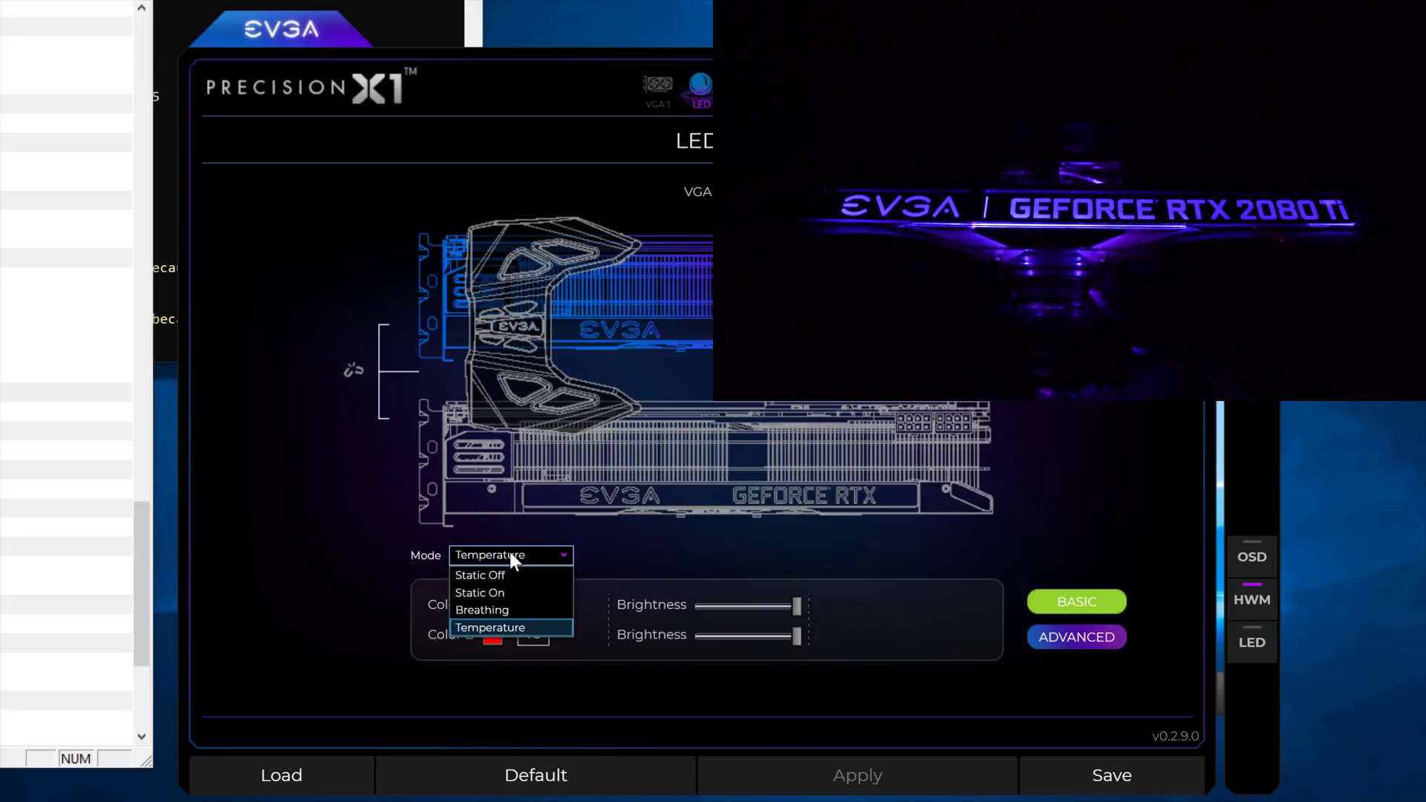
pyautogui.click(489, 627)
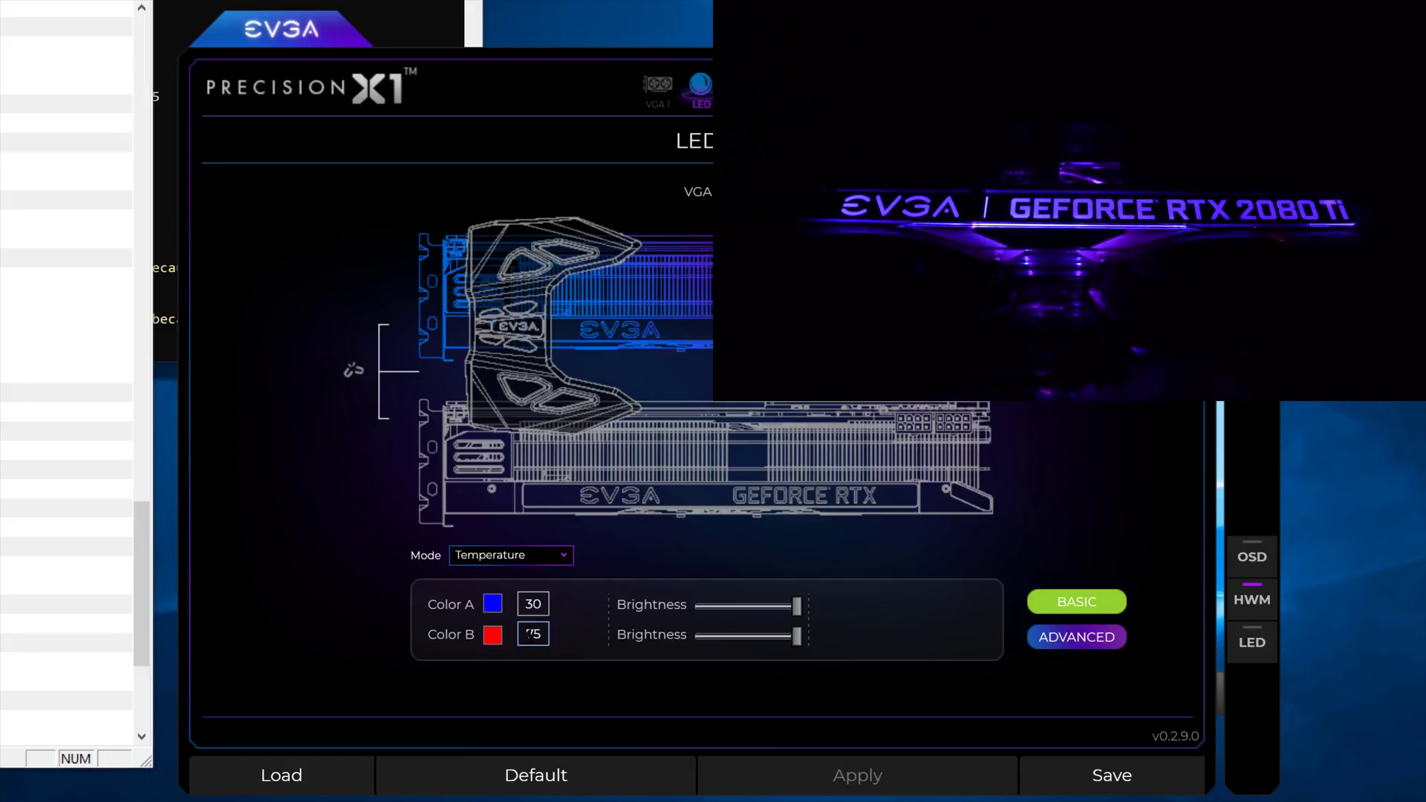
pyautogui.write('75')
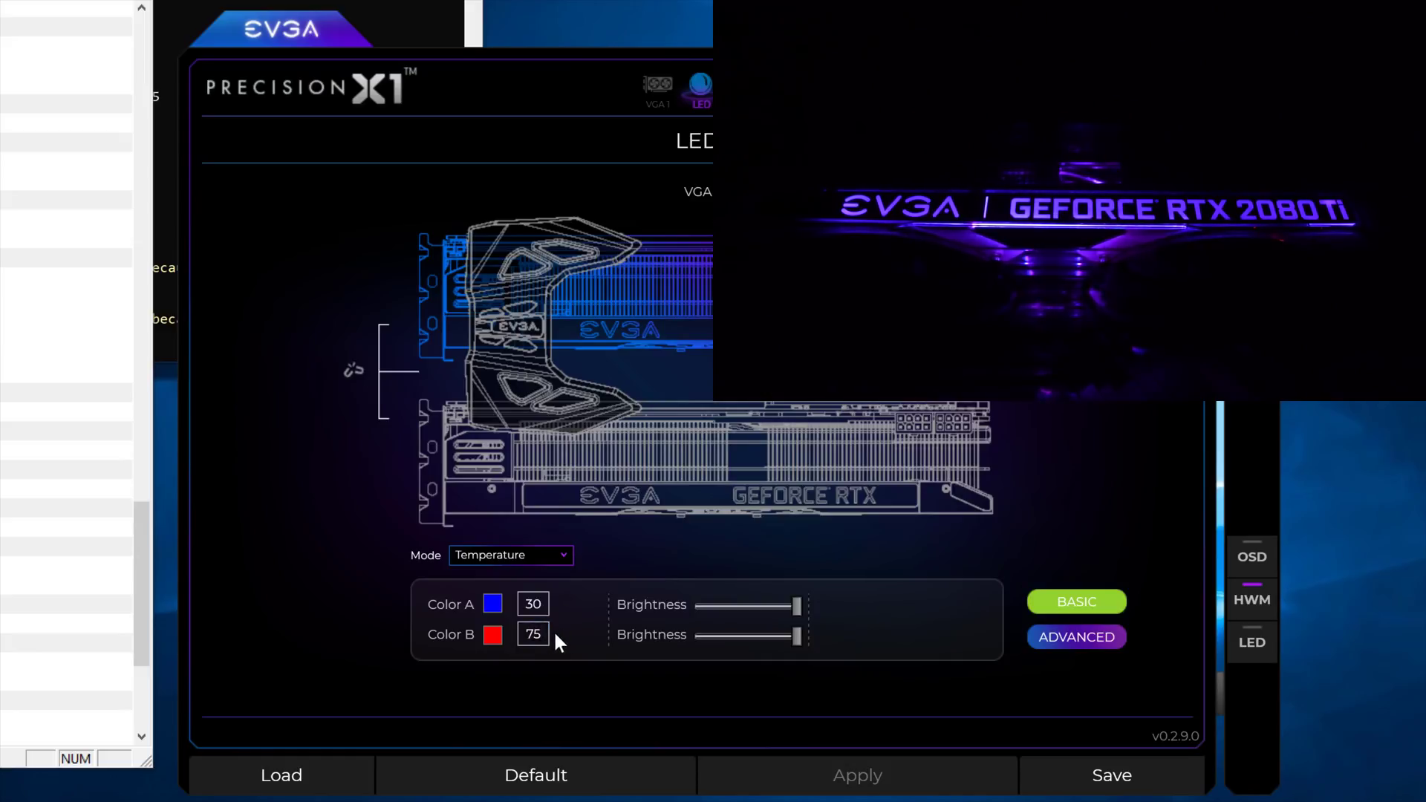
pyautogui.click(533, 634)
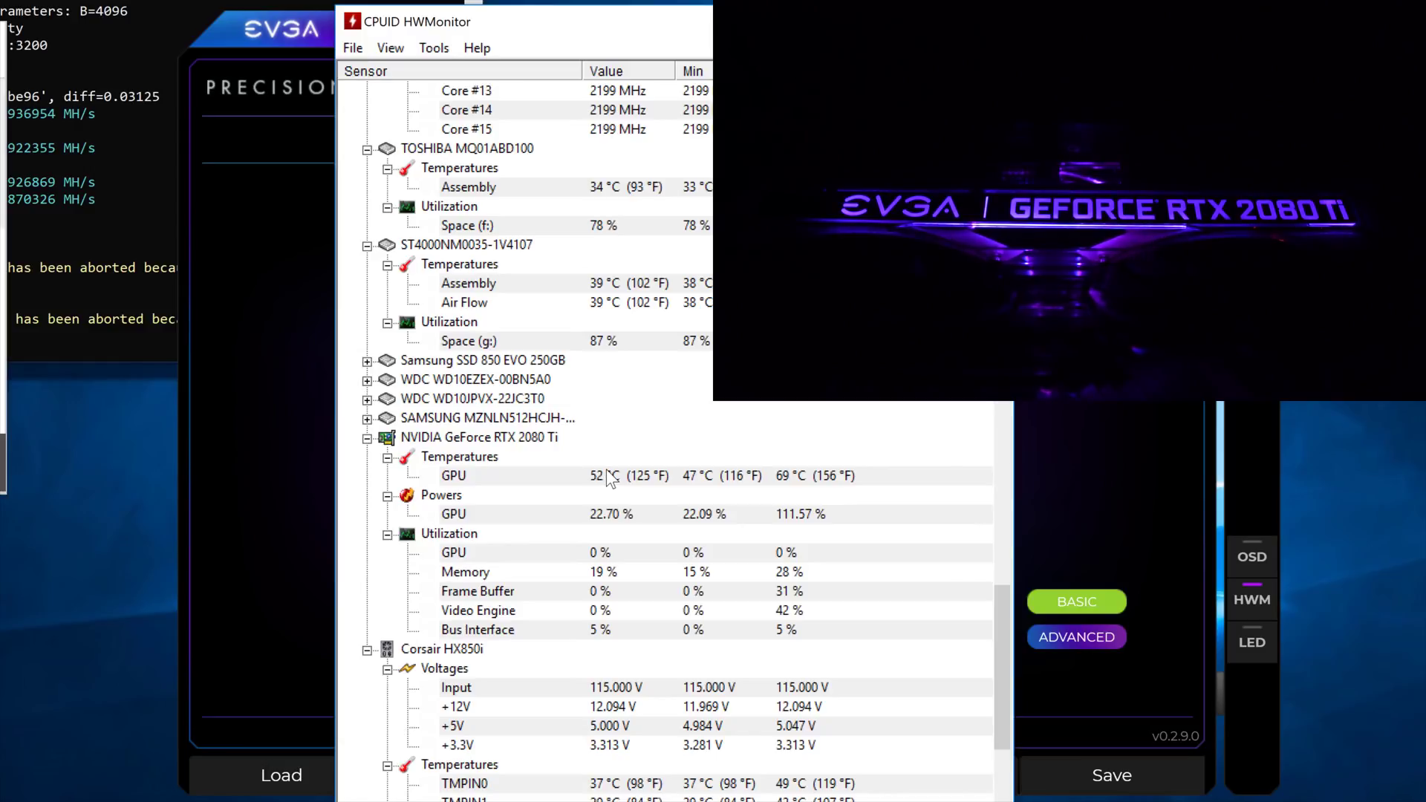
pyautogui.moveTo(595, 453)
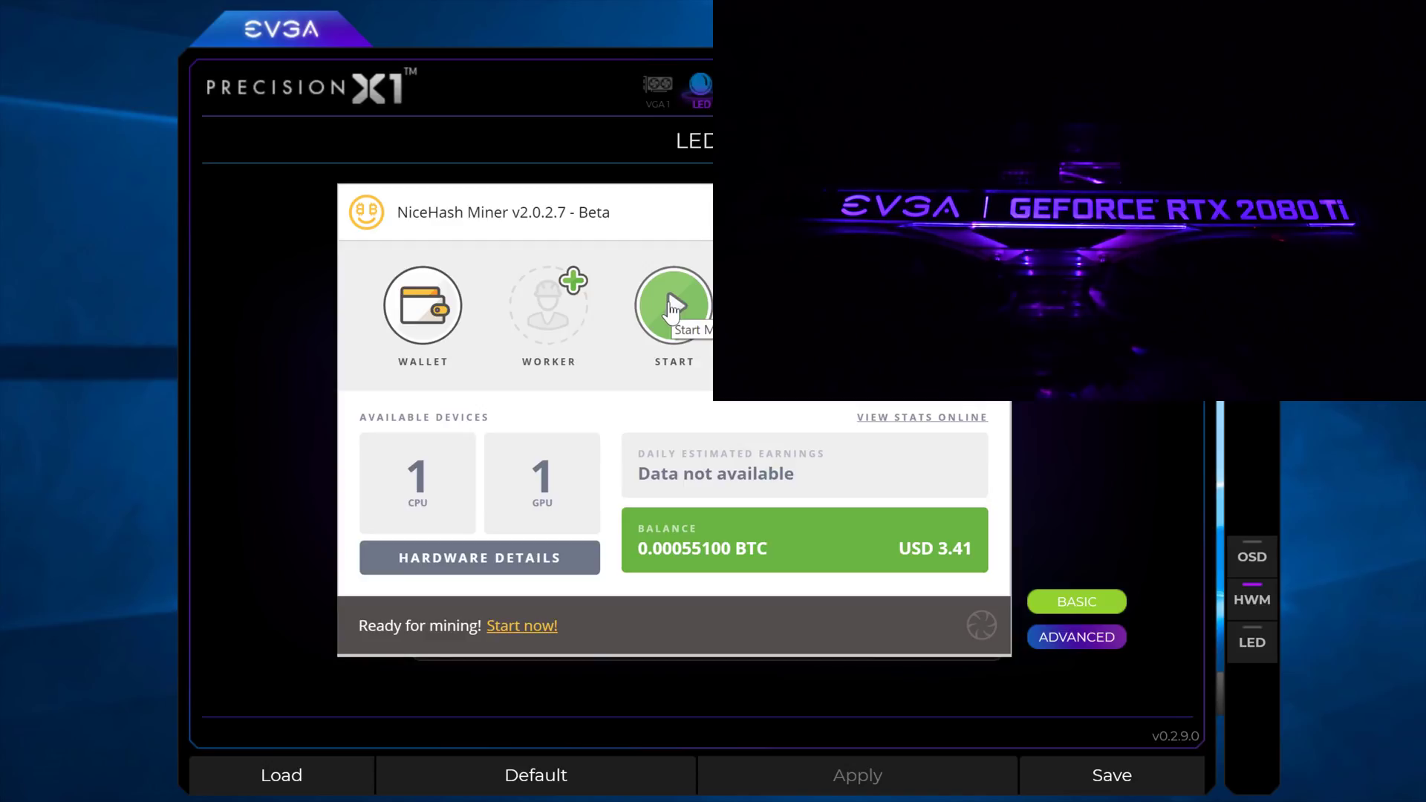
# Step: Start NiceHash mining on CPU and GPU to load the RTX 2080 Ti
pyautogui.click(673, 304)
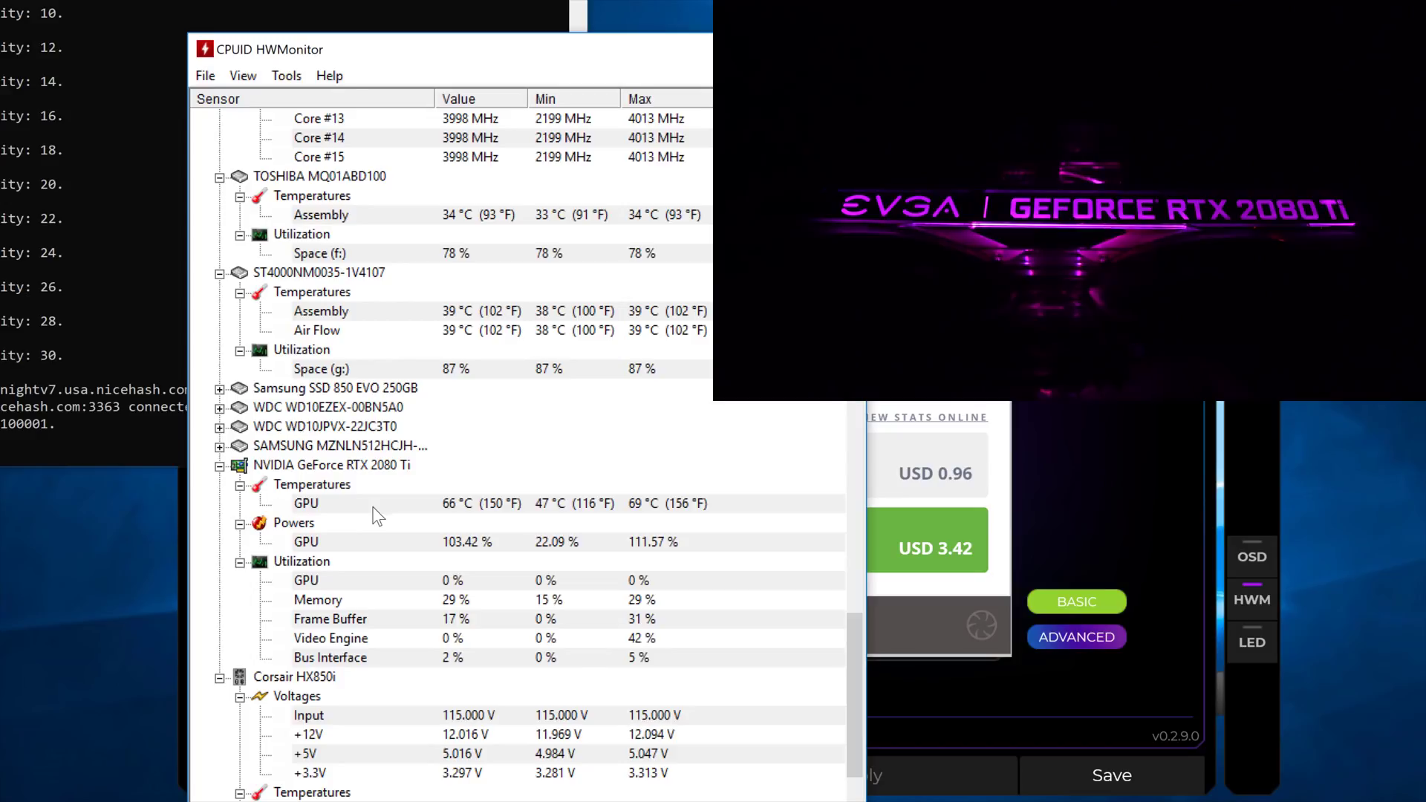
pyautogui.moveTo(584, 470)
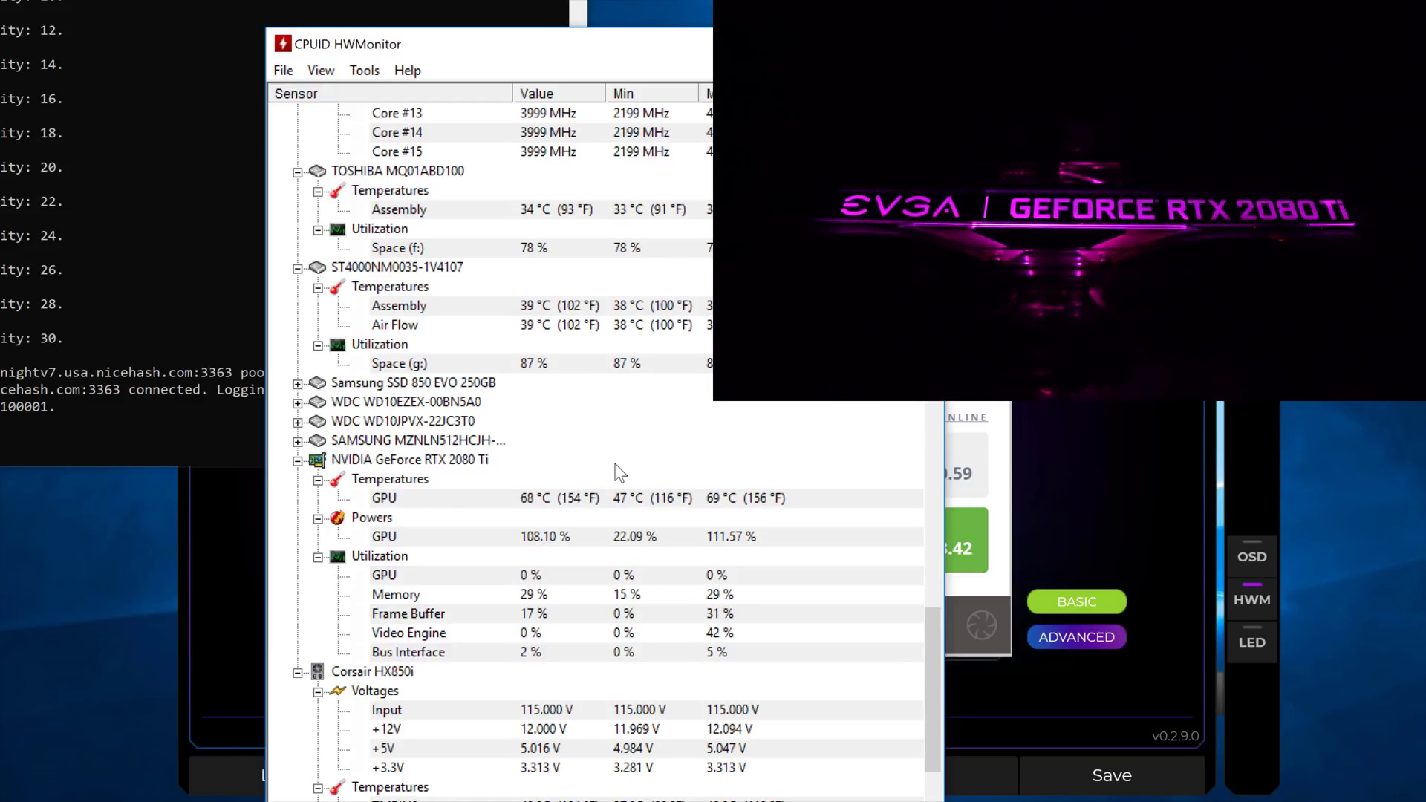
pyautogui.moveTo(625, 461)
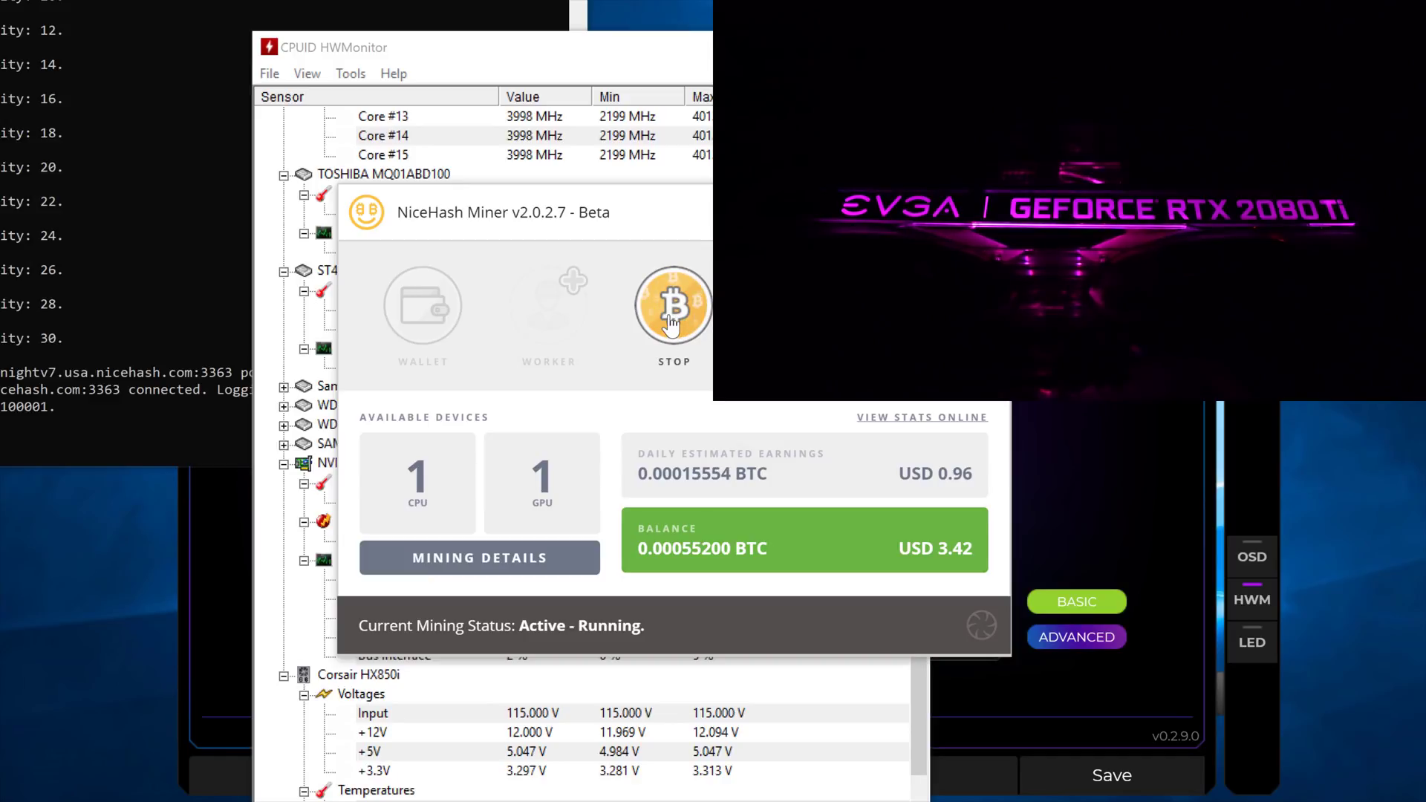
# Step: Stop the NiceHash mining session so the GPU cools down
pyautogui.click(672, 305)
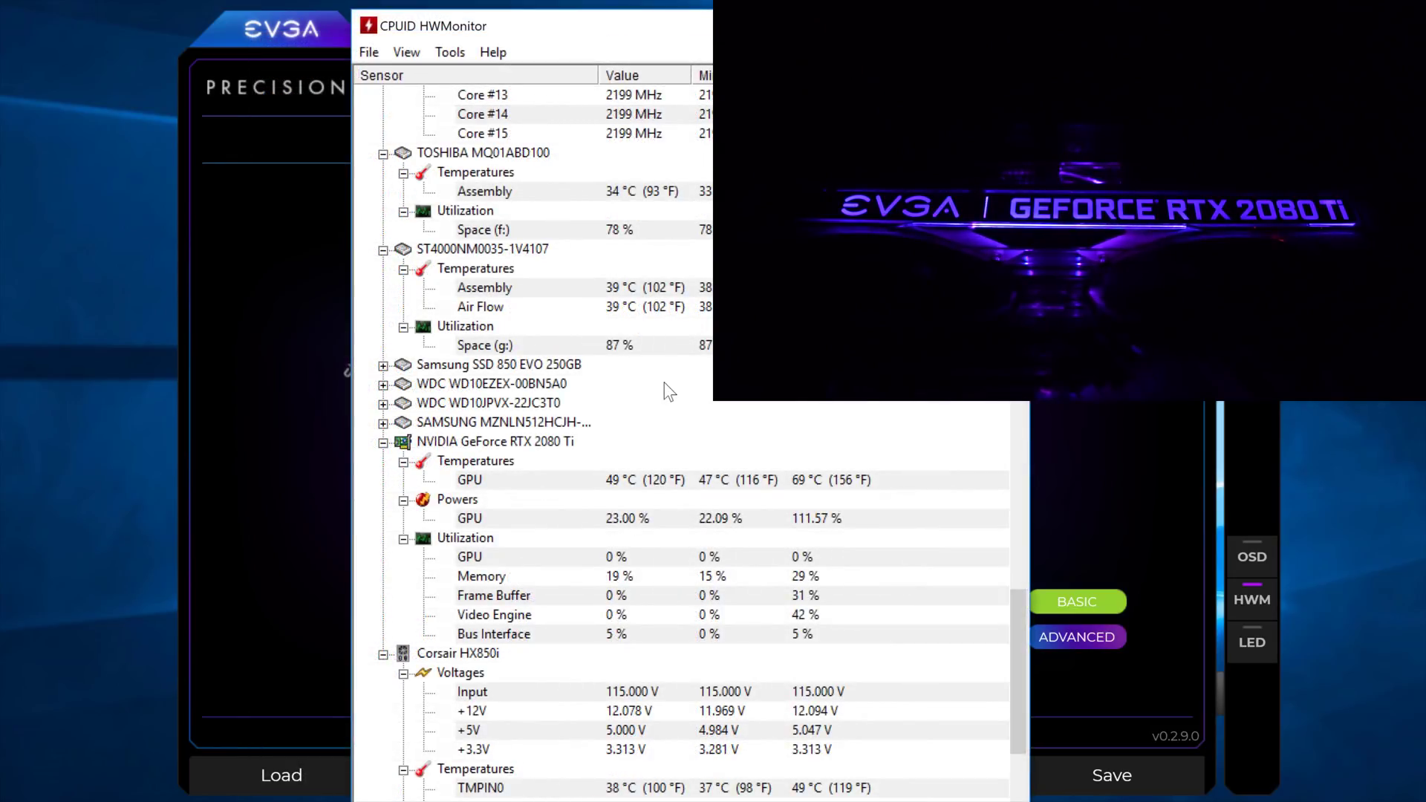
pyautogui.moveTo(639, 492)
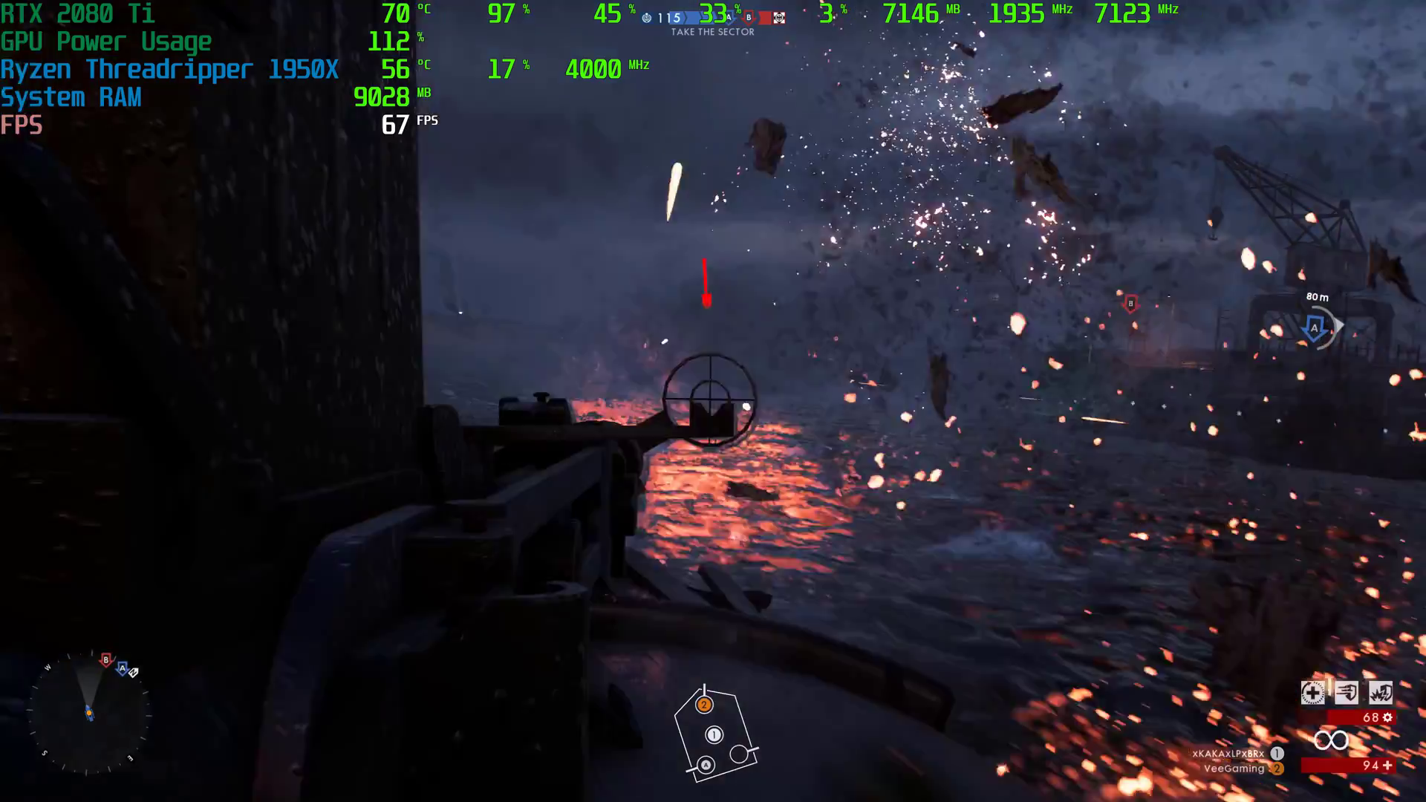
# Step: Fire the mounted machine gun at the enemy boat in the harbour
pyautogui.click(713, 401)
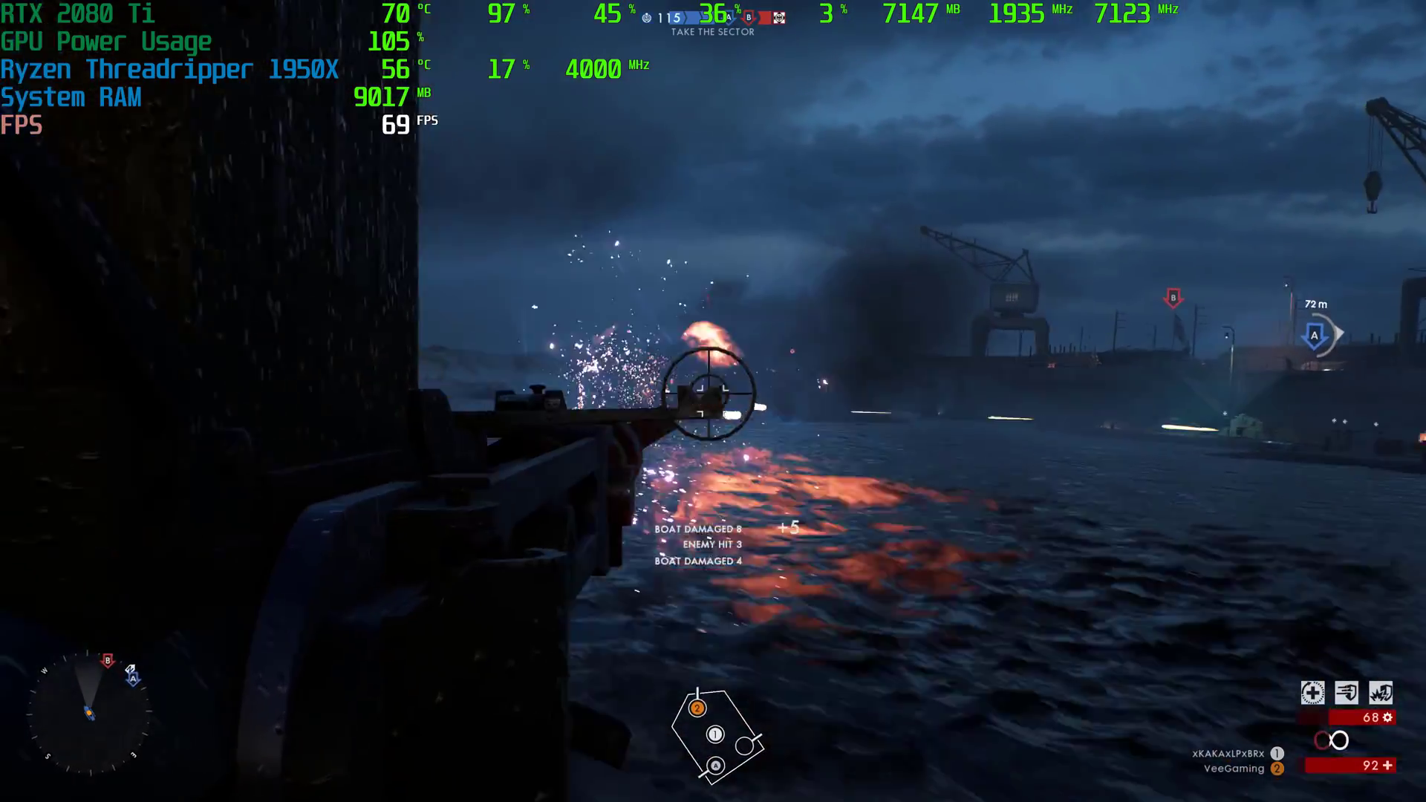